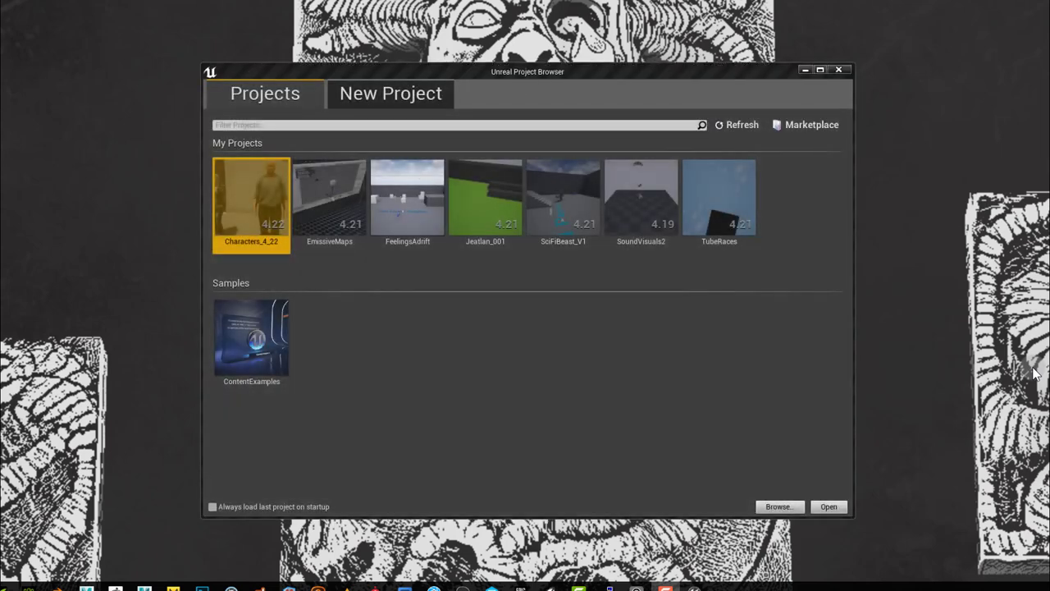
- Create a new Blank project named 'IV Pole' from the Project Browser
{"action": "left_click", "coordinate": [390, 93]}
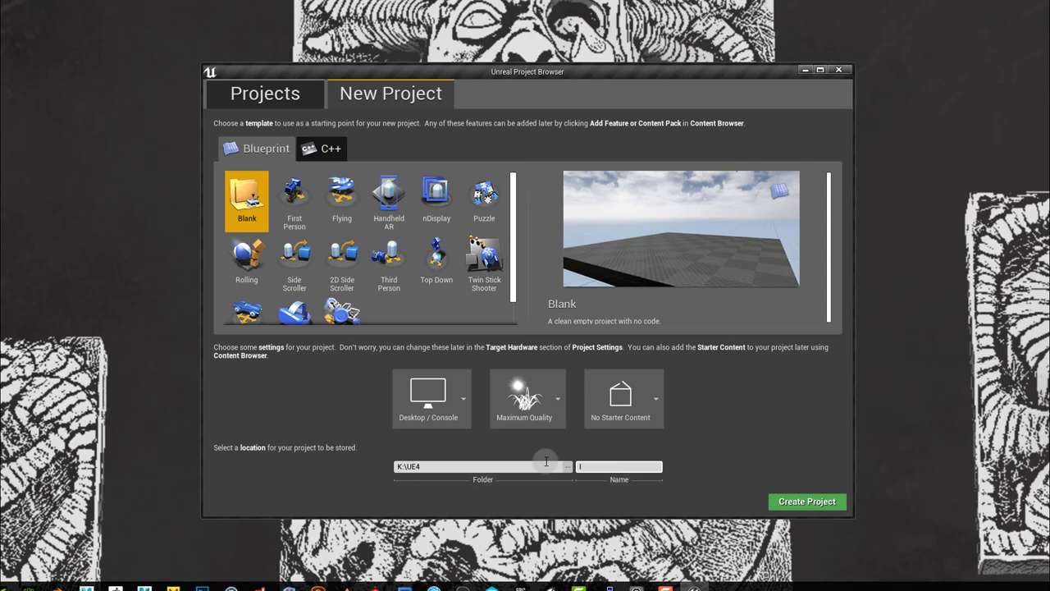
{"action": "type", "text": "IV Pole"}
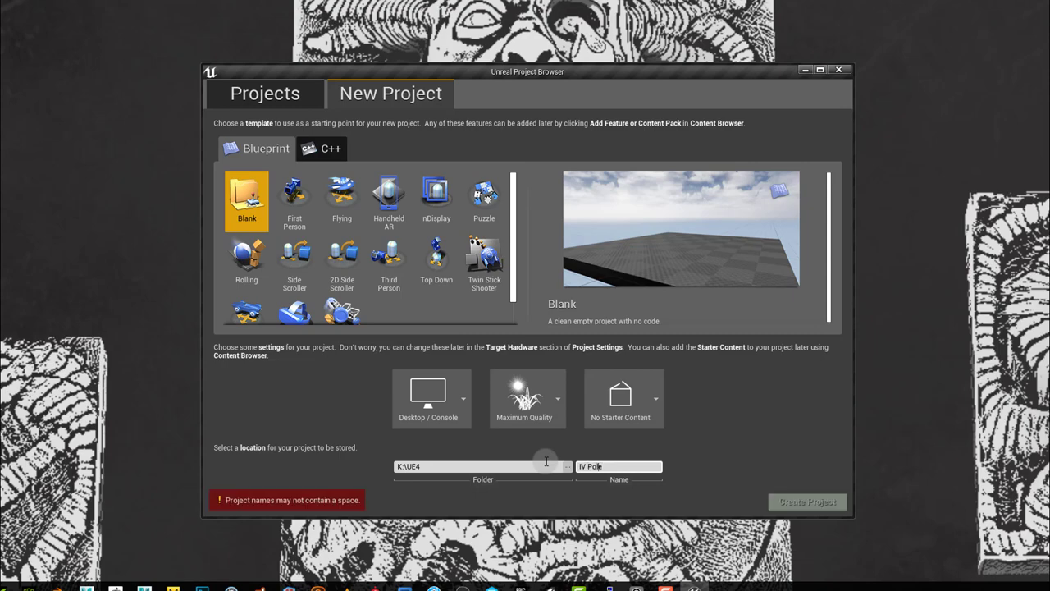
{"action": "left_click", "coordinate": [806, 501]}
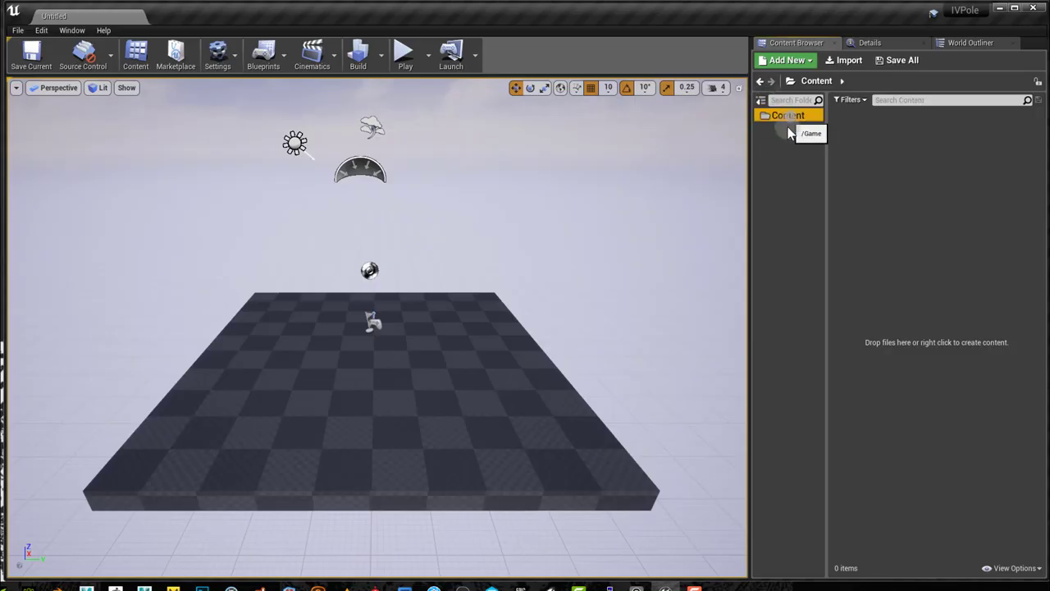
- Import the IV_Pole FBX into the Content folder, adding the IV_Pole mesh and material
{"action": "left_click", "coordinate": [785, 60]}
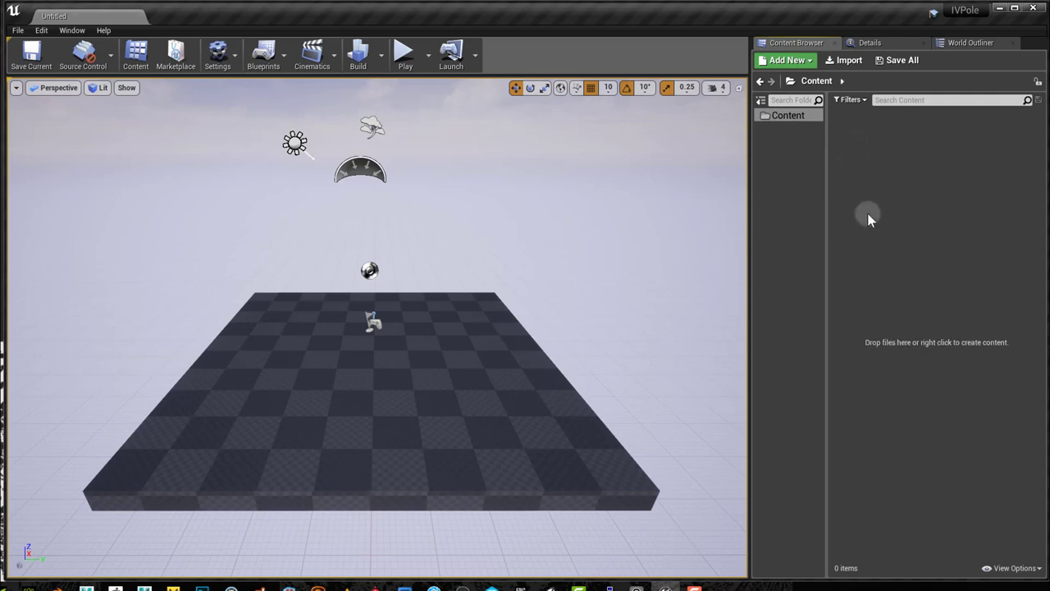
{"action": "left_click", "coordinate": [848, 60]}
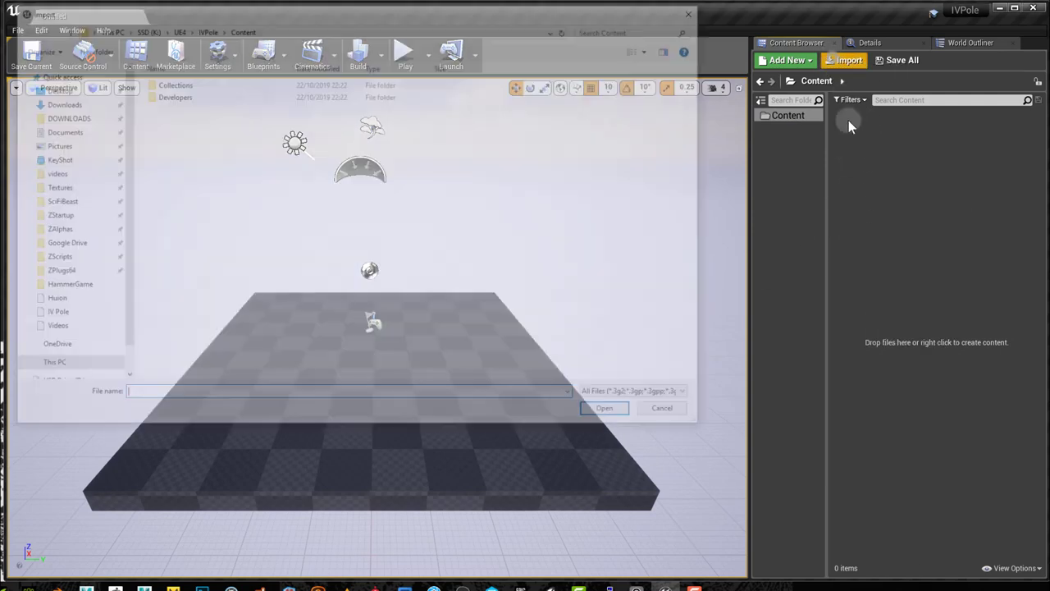
{"action": "left_click", "coordinate": [604, 408]}
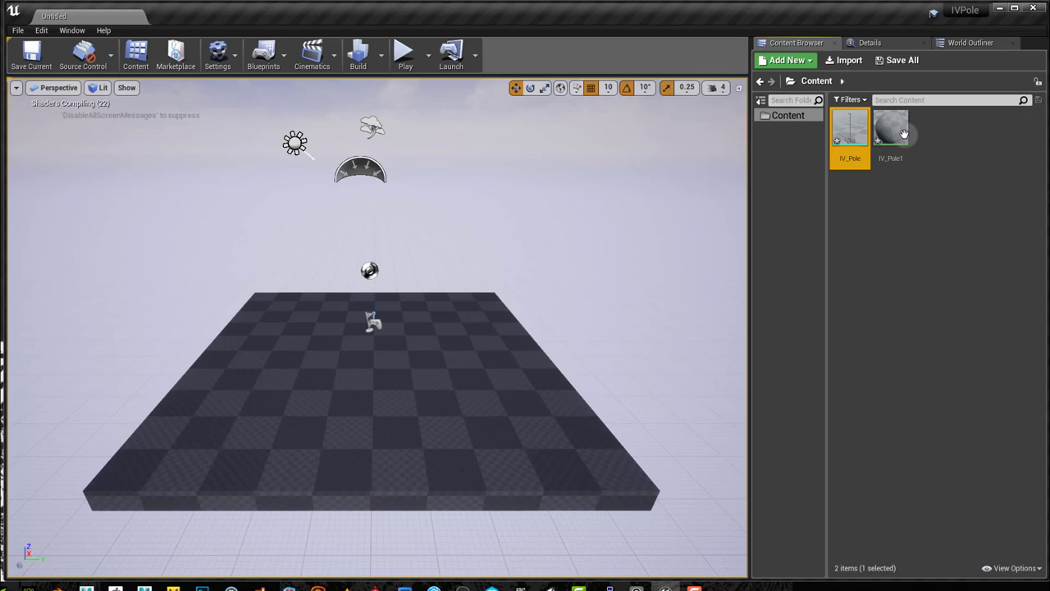
{"action": "left_click", "coordinate": [41, 31]}
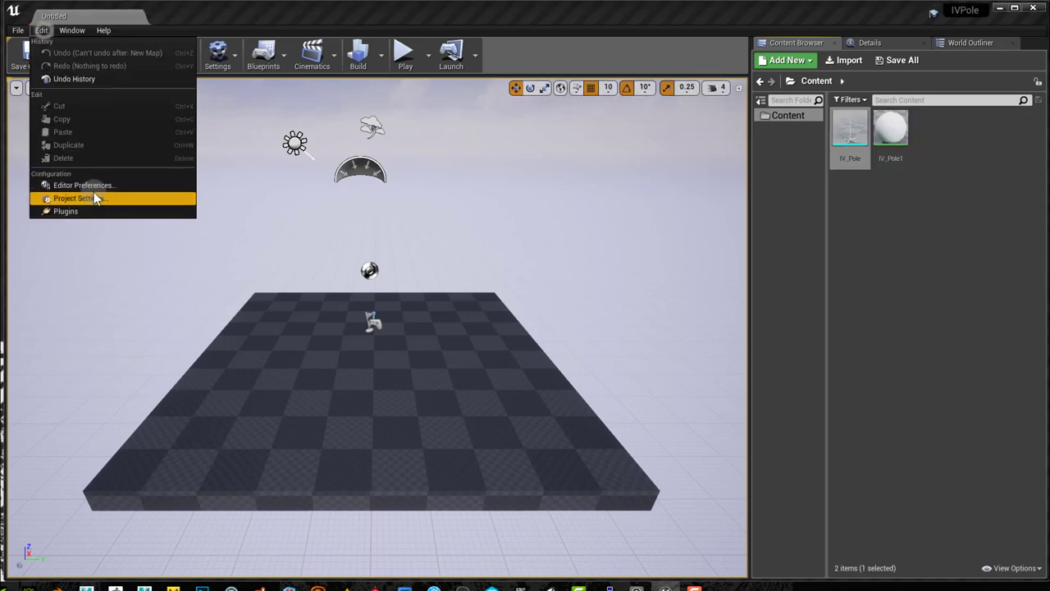
- Turn on the Substance in UE4 plugin in the Plugins window and close it
{"action": "left_click", "coordinate": [65, 210]}
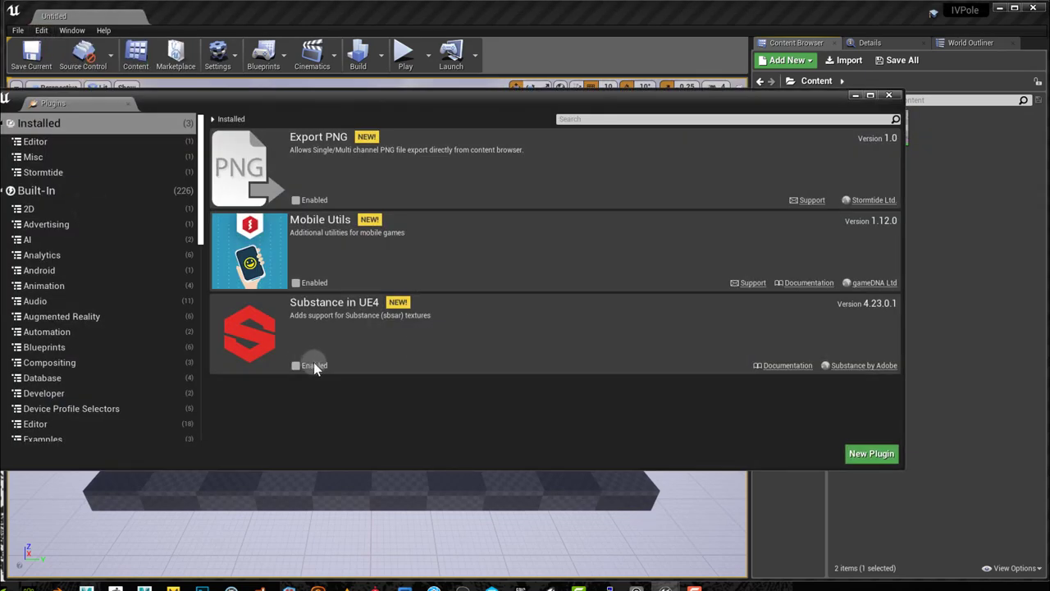
{"action": "left_click", "coordinate": [296, 365]}
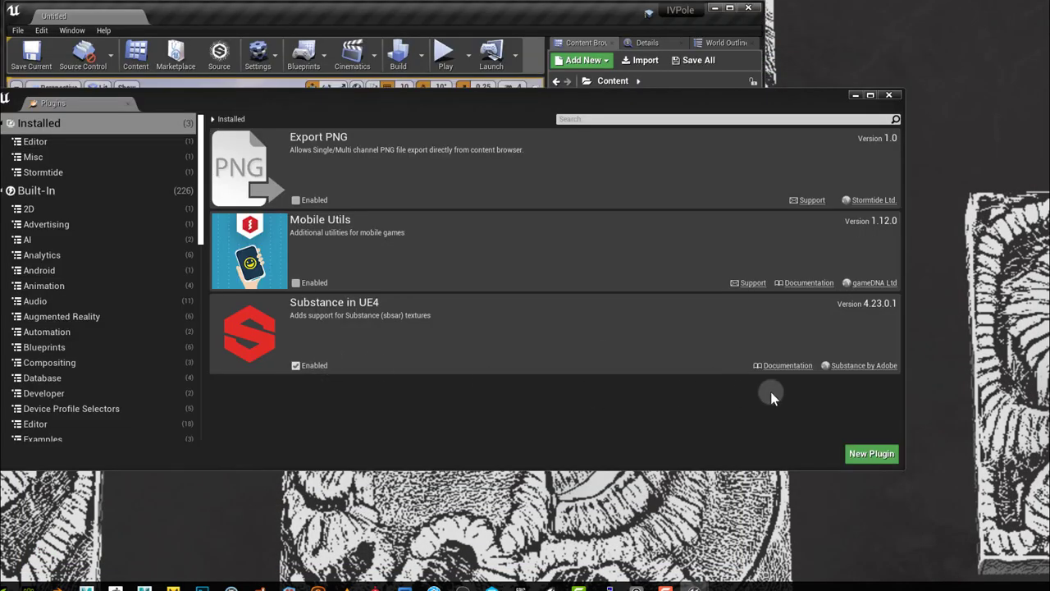
{"action": "left_click", "coordinate": [889, 95]}
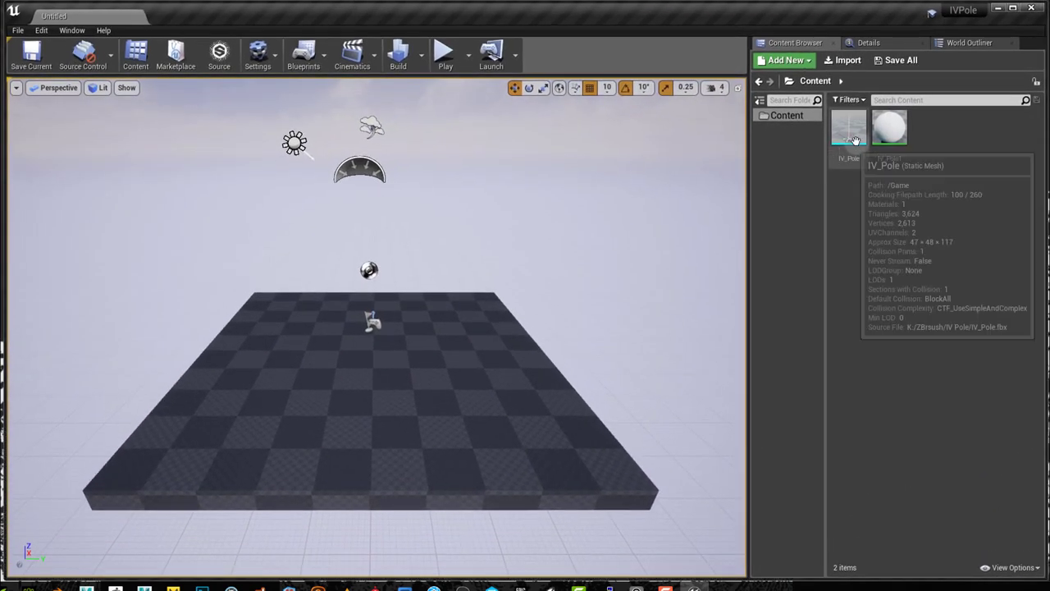
- Export the IV_Pole mesh to Substance Painter, toggling the collision export option
{"action": "right_click", "coordinate": [848, 129]}
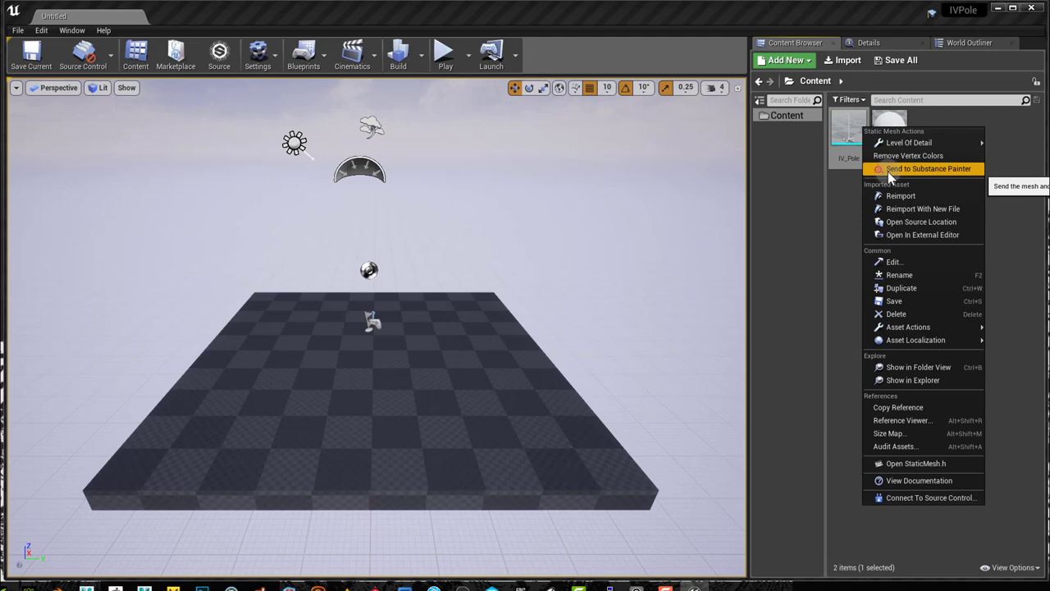
{"action": "left_click", "coordinate": [927, 168]}
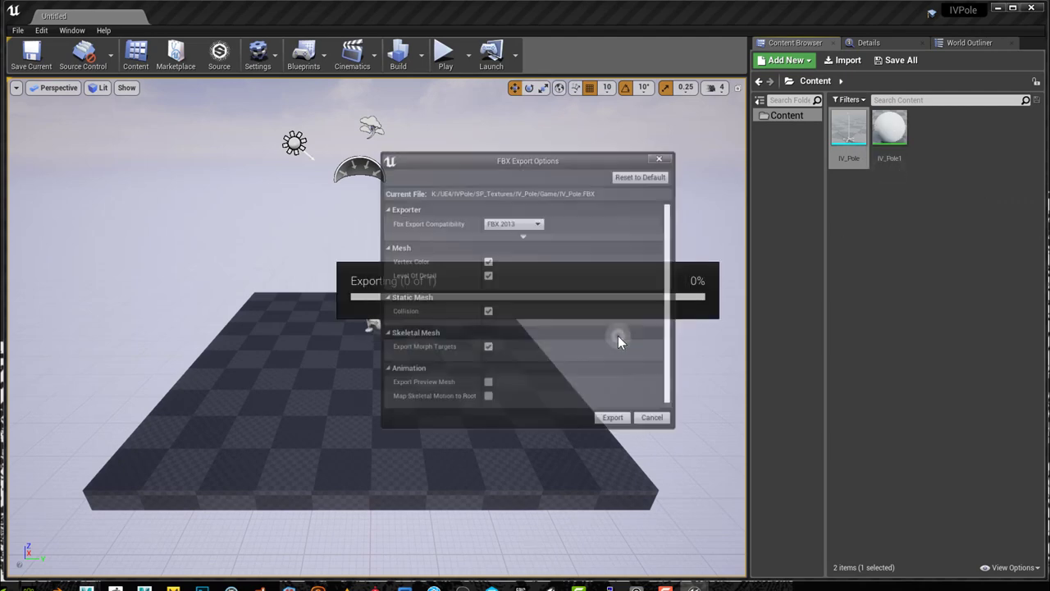
{"action": "mouse_move", "coordinate": [488, 315]}
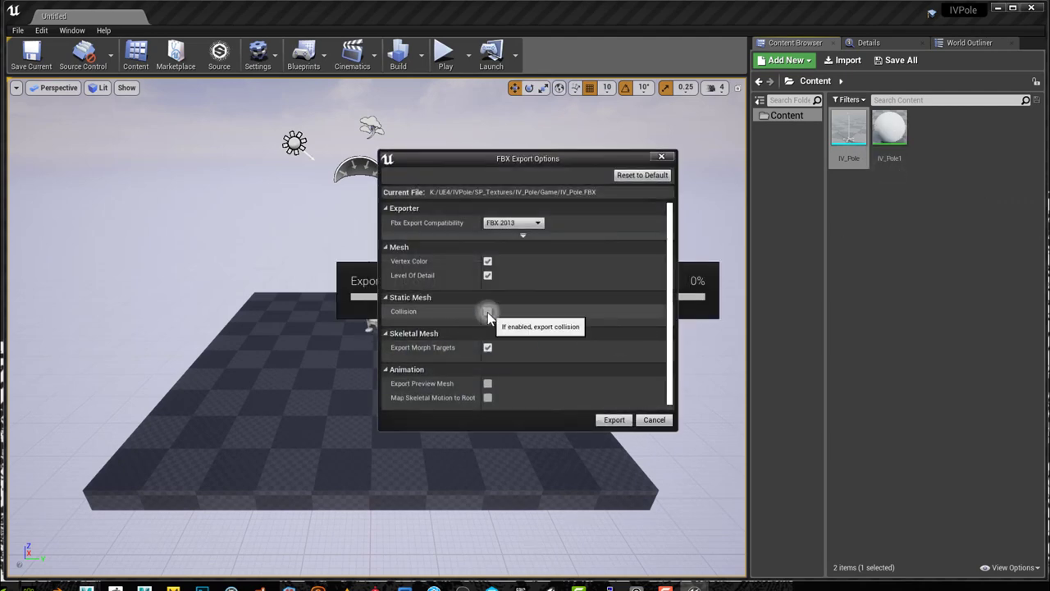
{"action": "left_click", "coordinate": [614, 419]}
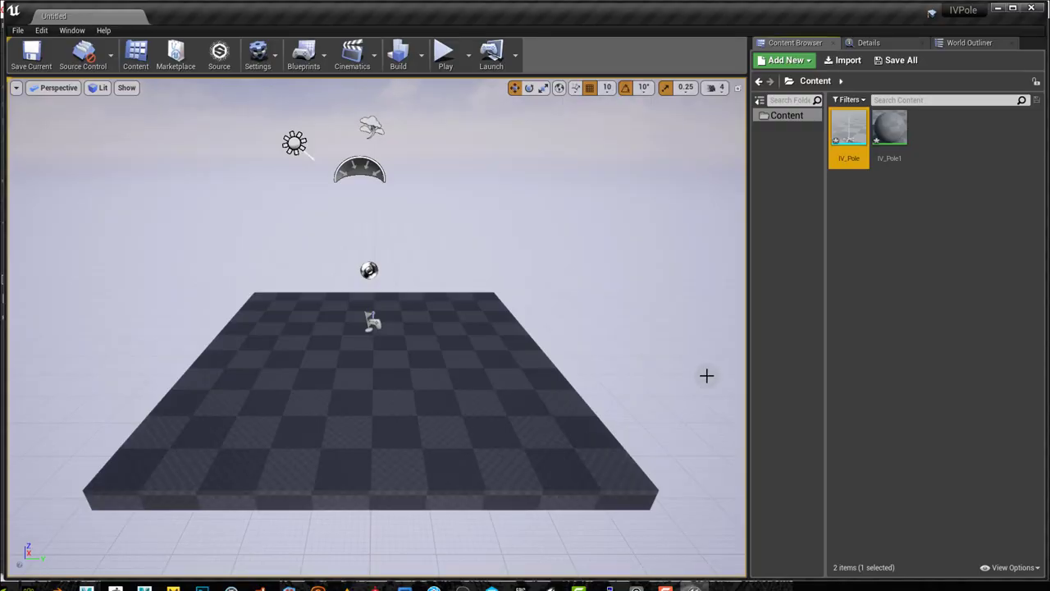
{"action": "mouse_move", "coordinate": [850, 131]}
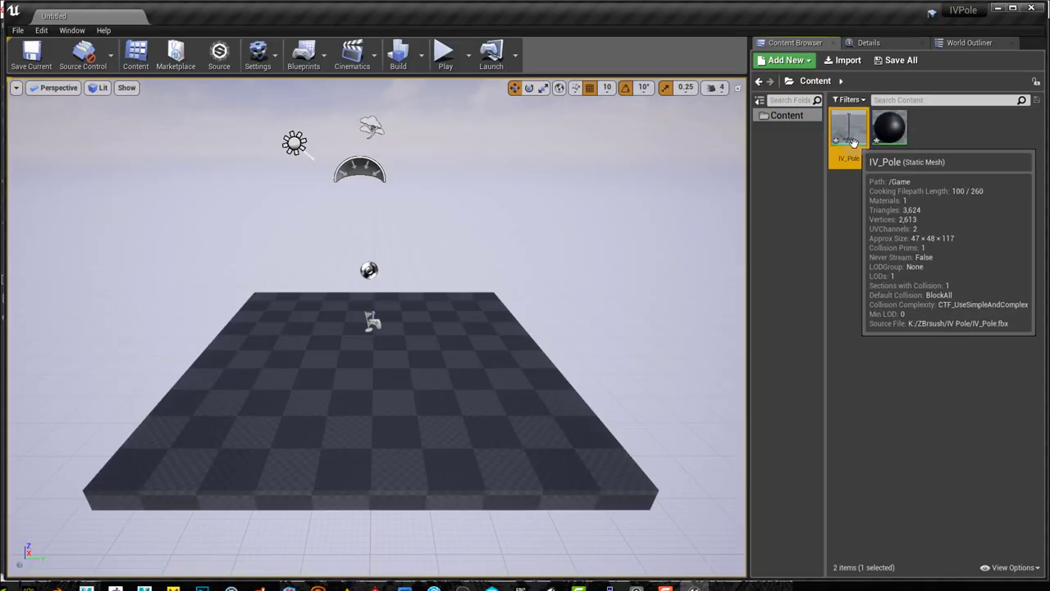
{"action": "right_click", "coordinate": [849, 127]}
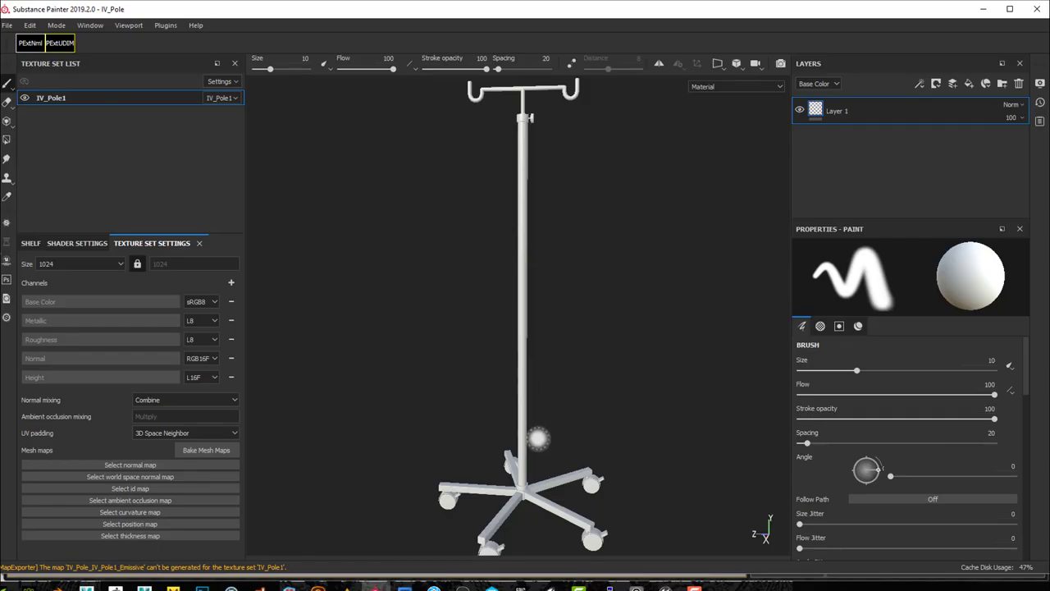
- Add a red fill layer to the pole and open IV_Pole in Unreal's mesh editor
{"action": "left_click", "coordinate": [972, 85]}
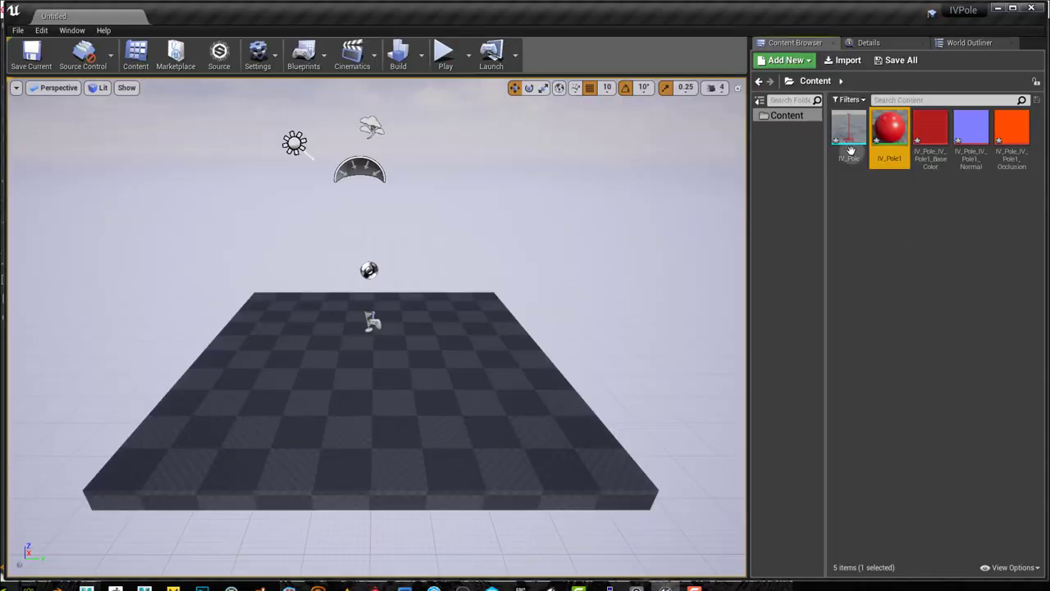
{"action": "double_click", "coordinate": [849, 132]}
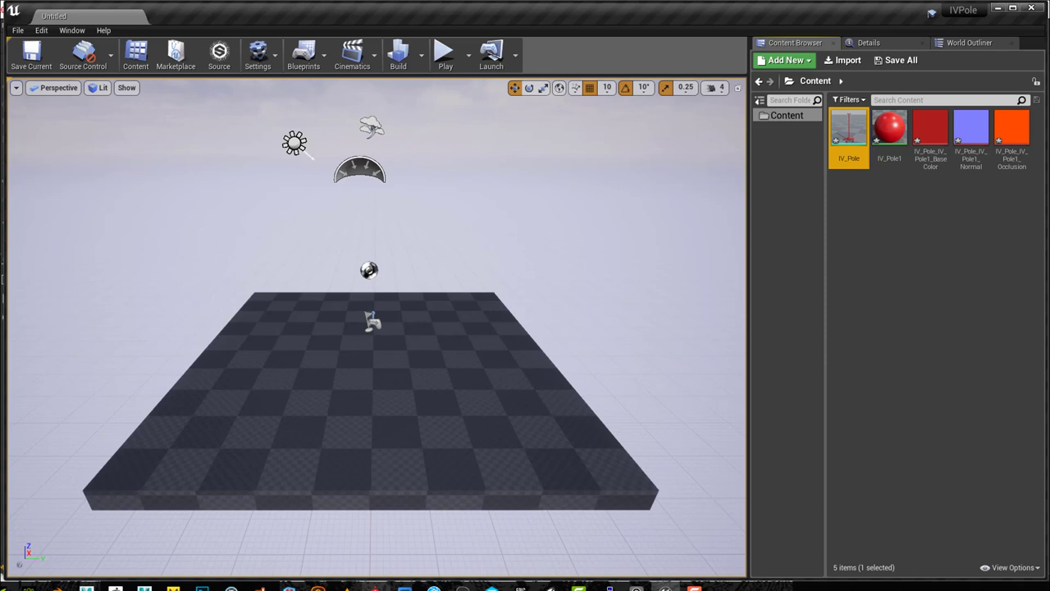
{"action": "mouse_move", "coordinate": [668, 490]}
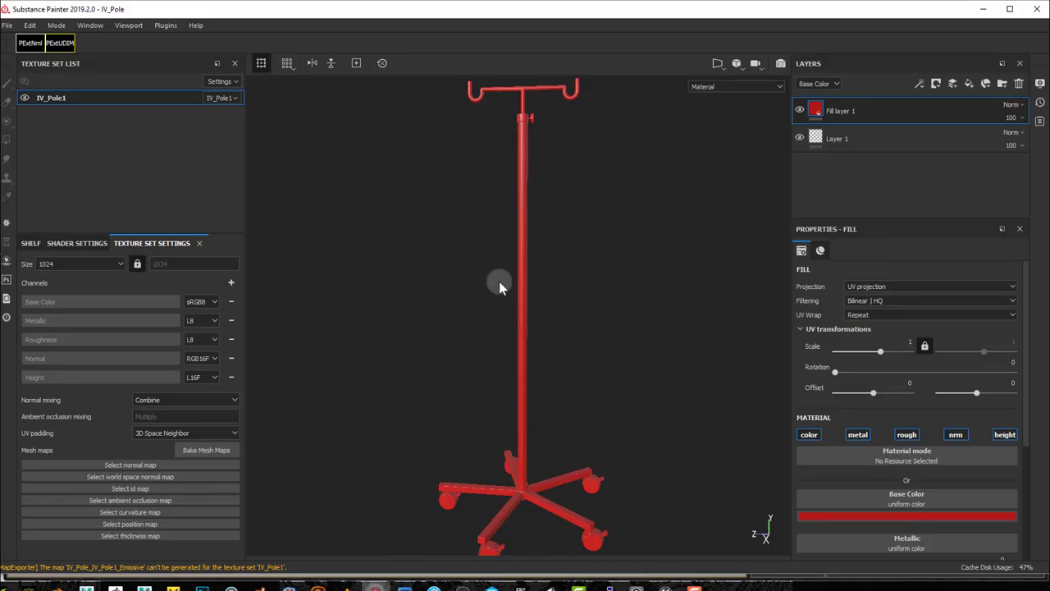
{"action": "mouse_move", "coordinate": [449, 310]}
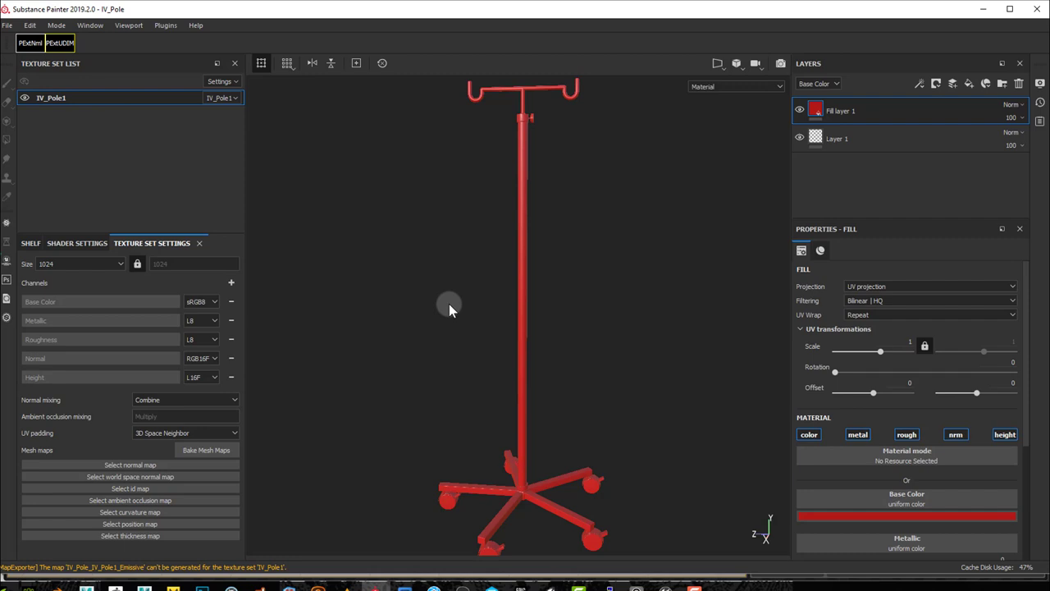
{"action": "mouse_move", "coordinate": [447, 255]}
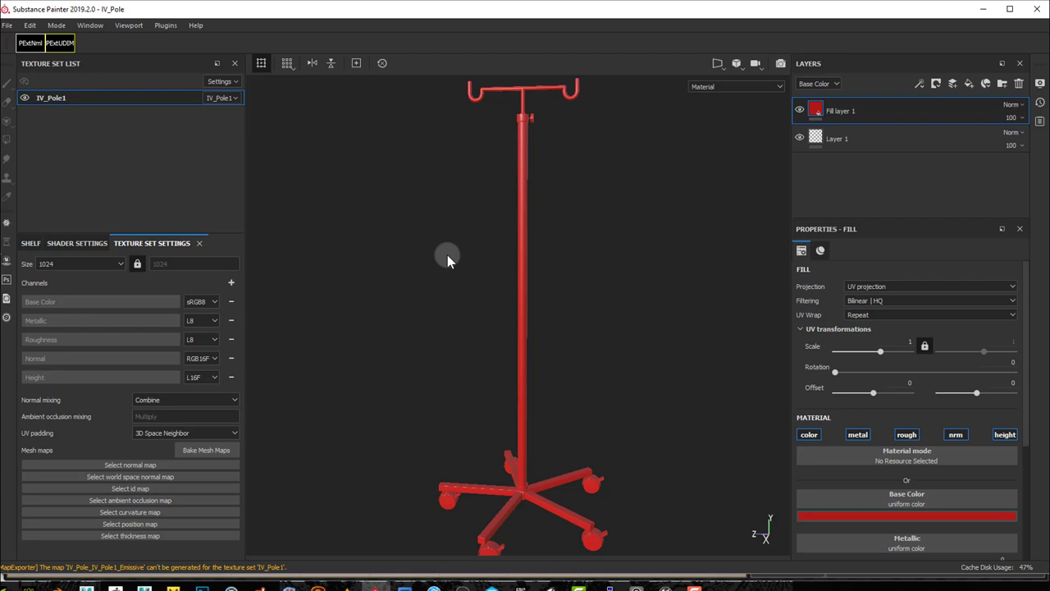
{"action": "mouse_move", "coordinate": [581, 425]}
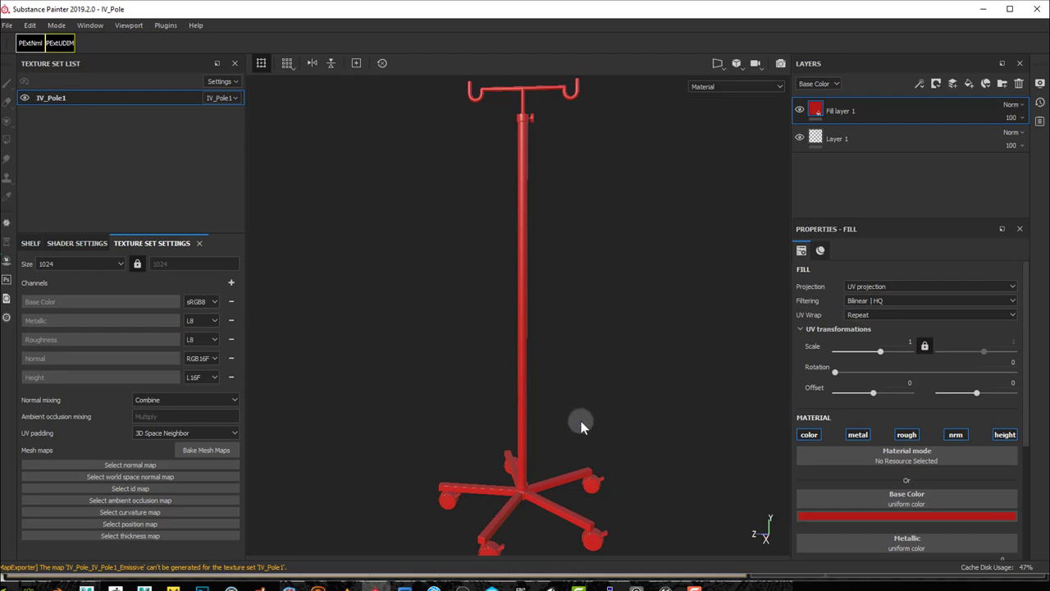
{"action": "mouse_move", "coordinate": [287, 452]}
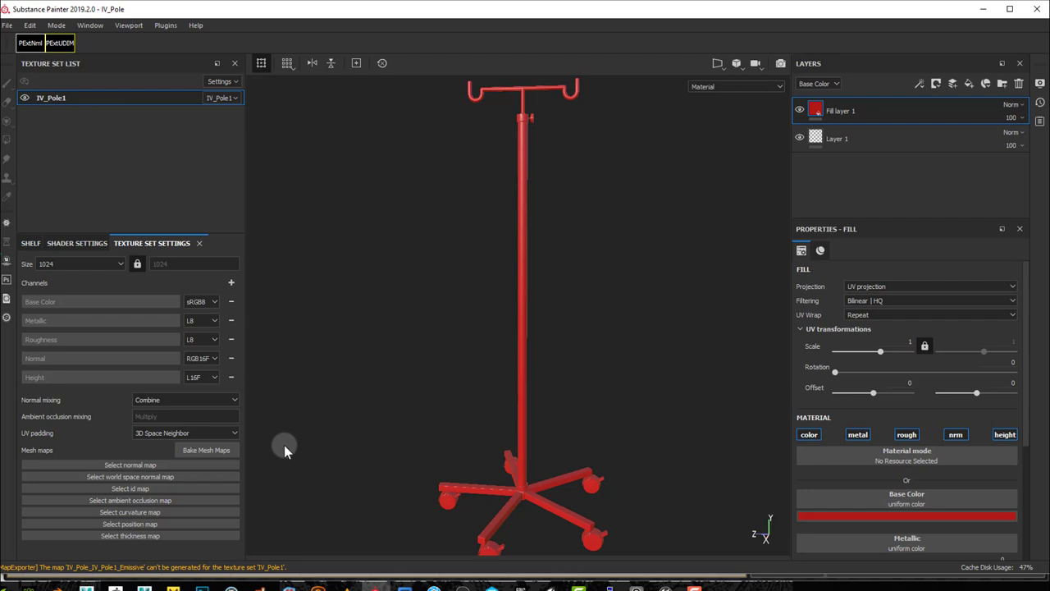
{"action": "mouse_move", "coordinate": [315, 453]}
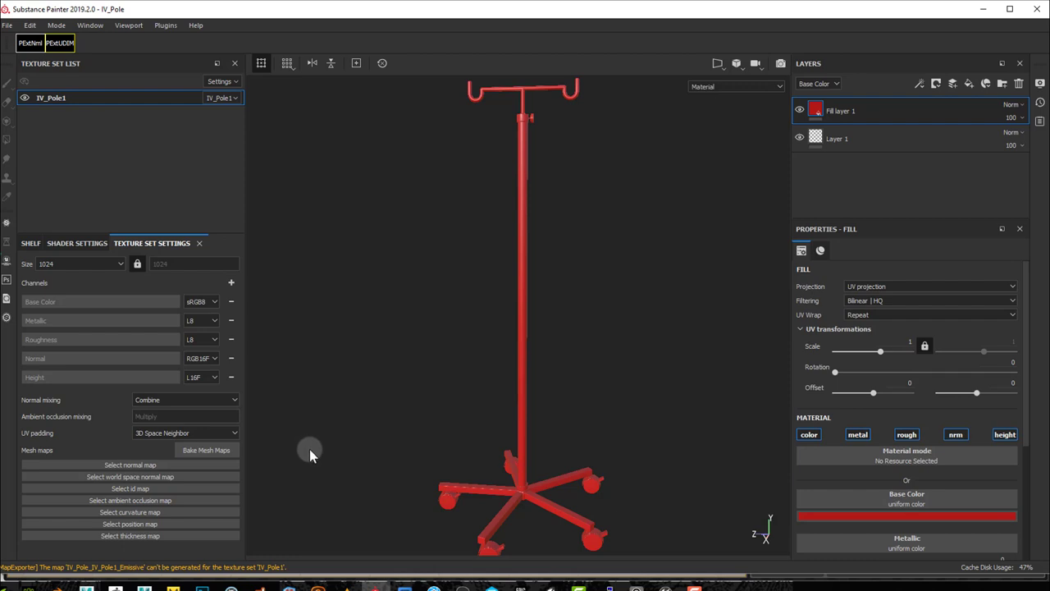
{"action": "mouse_move", "coordinate": [206, 450]}
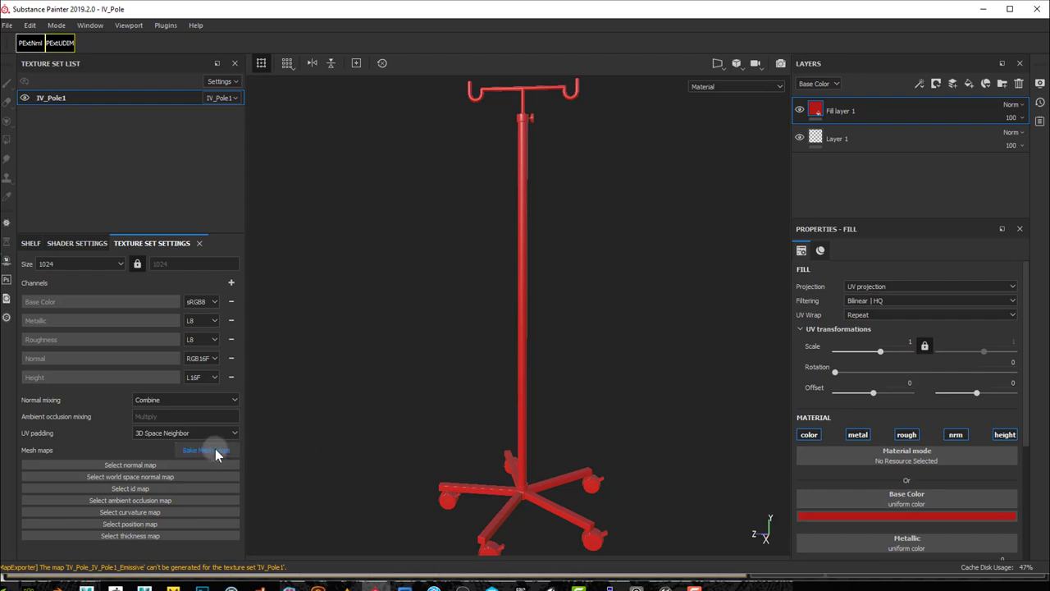
{"action": "mouse_move", "coordinate": [263, 343]}
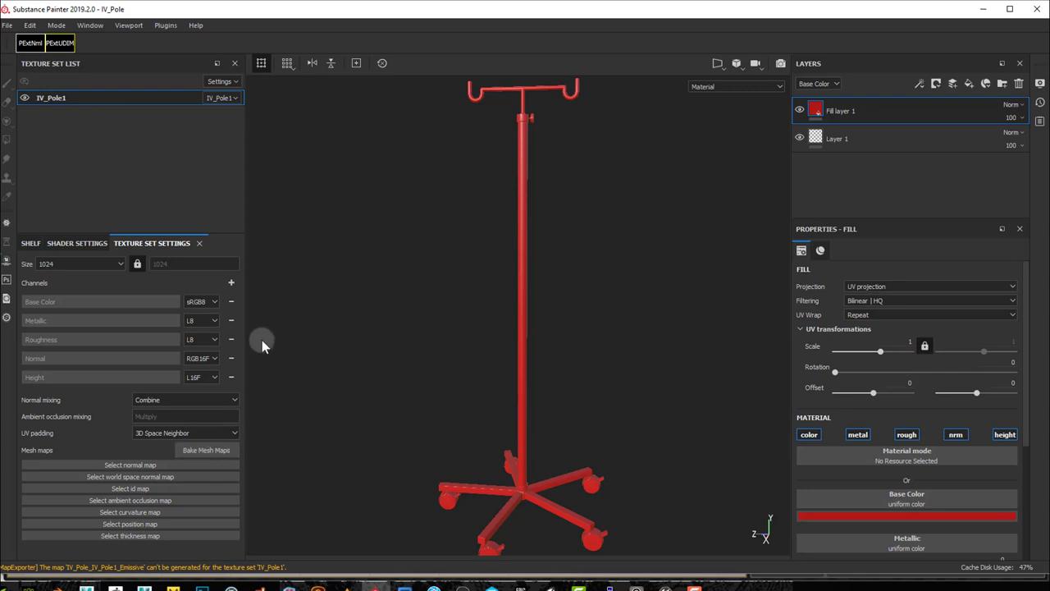
- Open Substance Painter's Edit menu for the red-filled pole project
{"action": "left_click", "coordinate": [29, 25]}
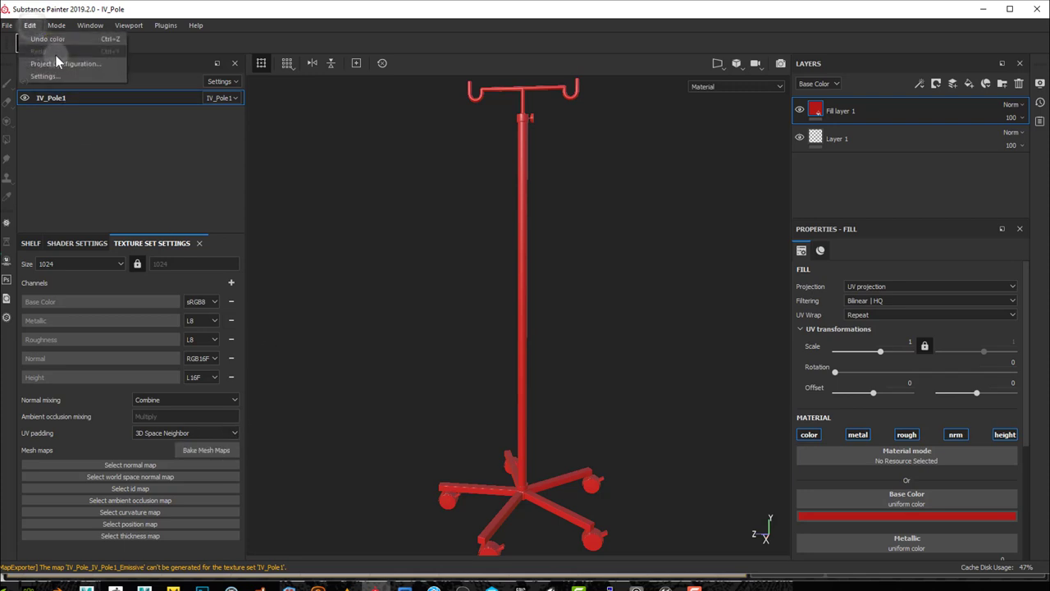
- Swap the project mesh to IV_Pole.fbx in Project configuration and apply it
{"action": "left_click", "coordinate": [66, 63]}
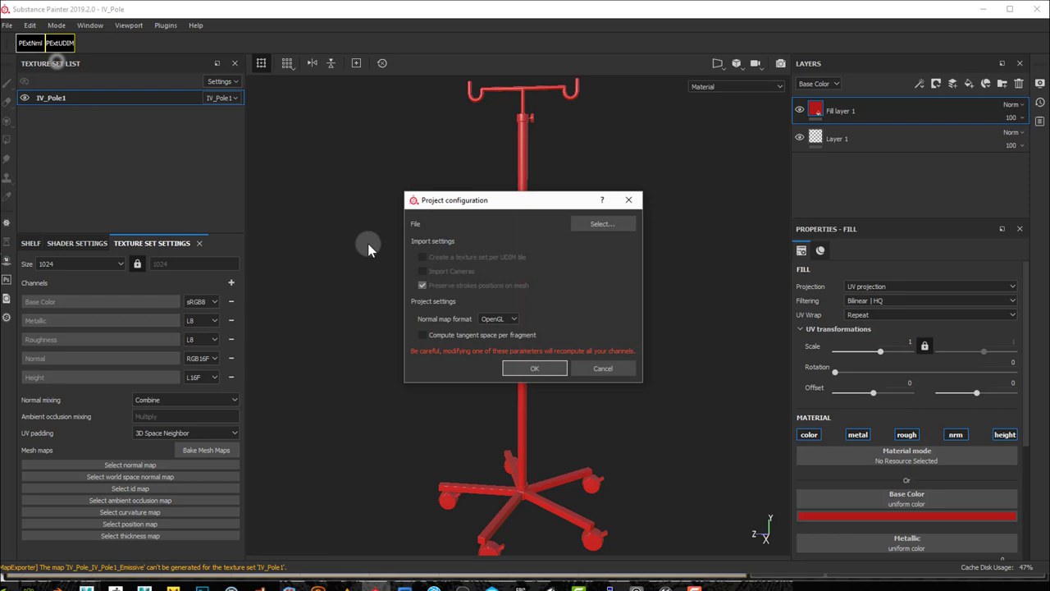
{"action": "left_click", "coordinate": [601, 223]}
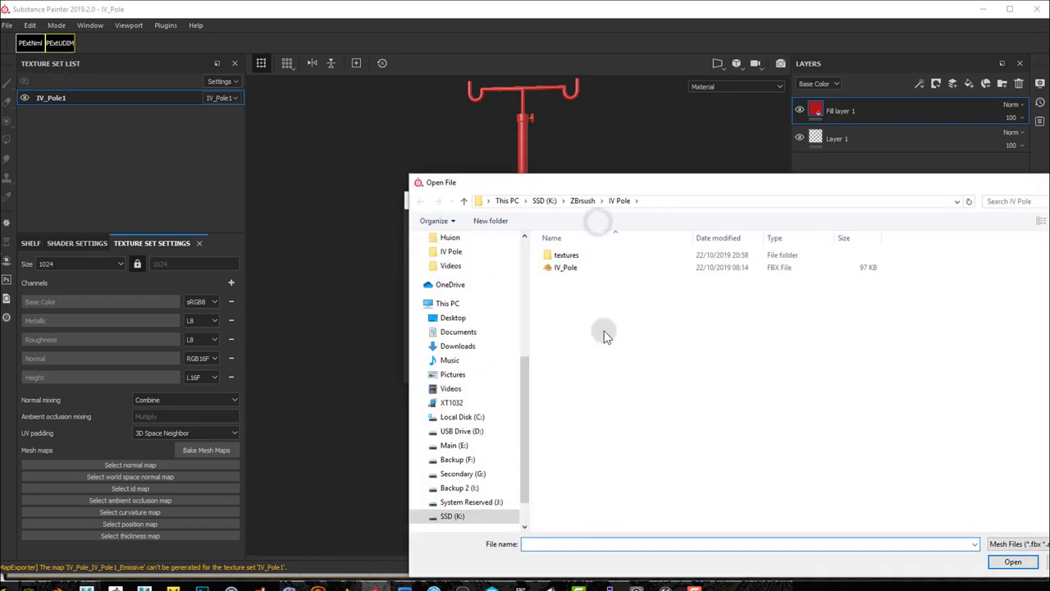
{"action": "left_click", "coordinate": [565, 268]}
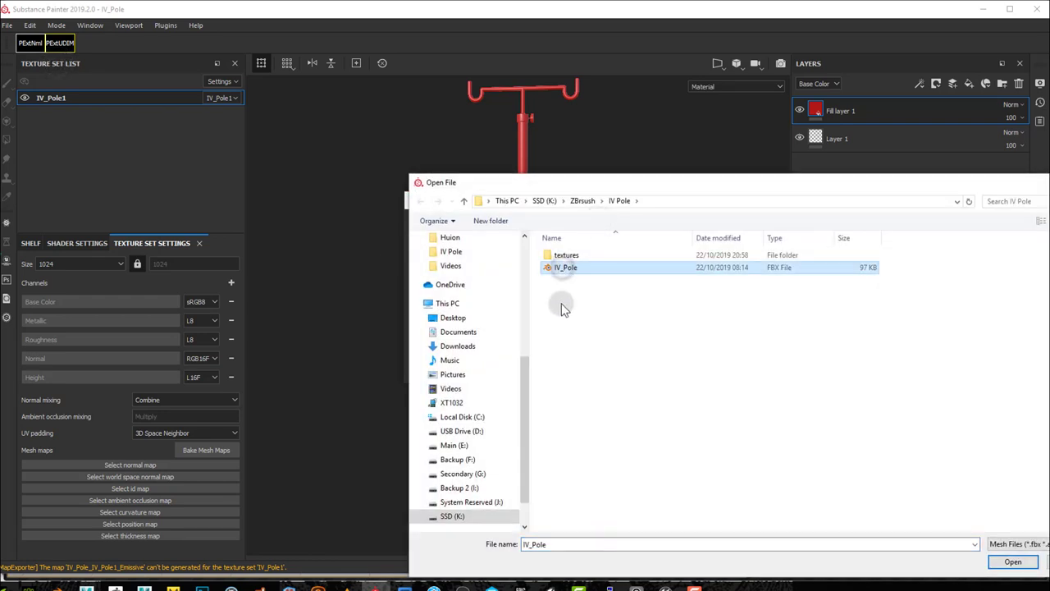
{"action": "left_click", "coordinate": [1013, 561]}
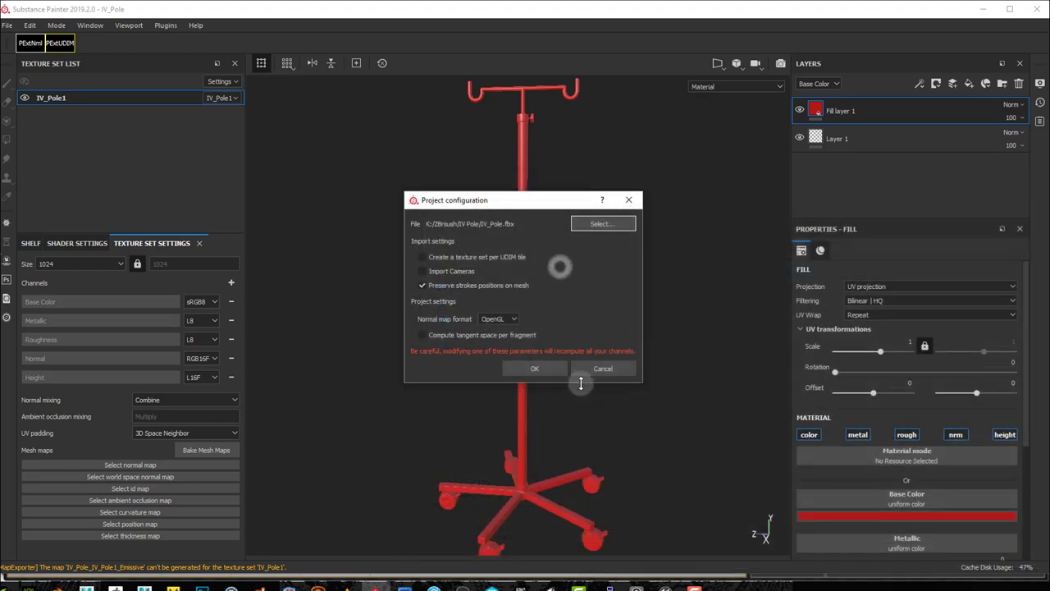
{"action": "left_click", "coordinate": [534, 368]}
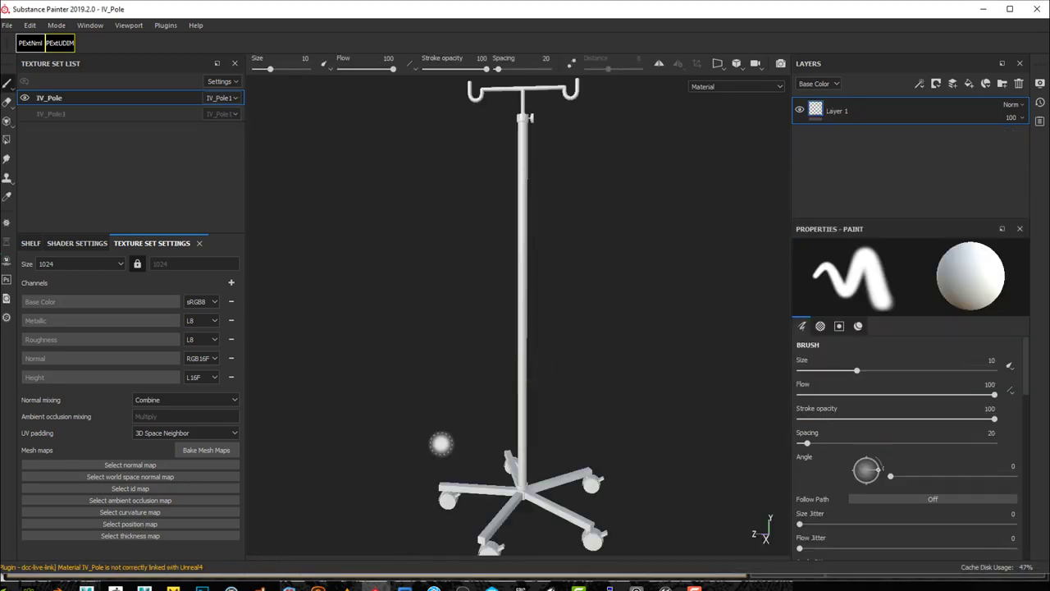
{"action": "mouse_move", "coordinate": [435, 445]}
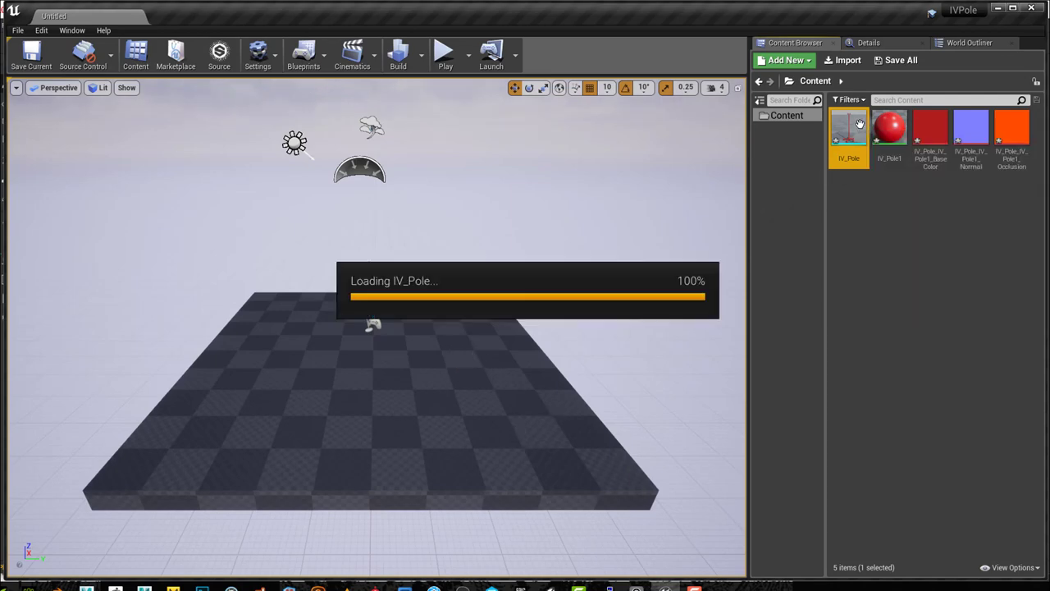
- Open IV_Pole, then send it to Substance Painter again to restore the live link
{"action": "double_click", "coordinate": [848, 131]}
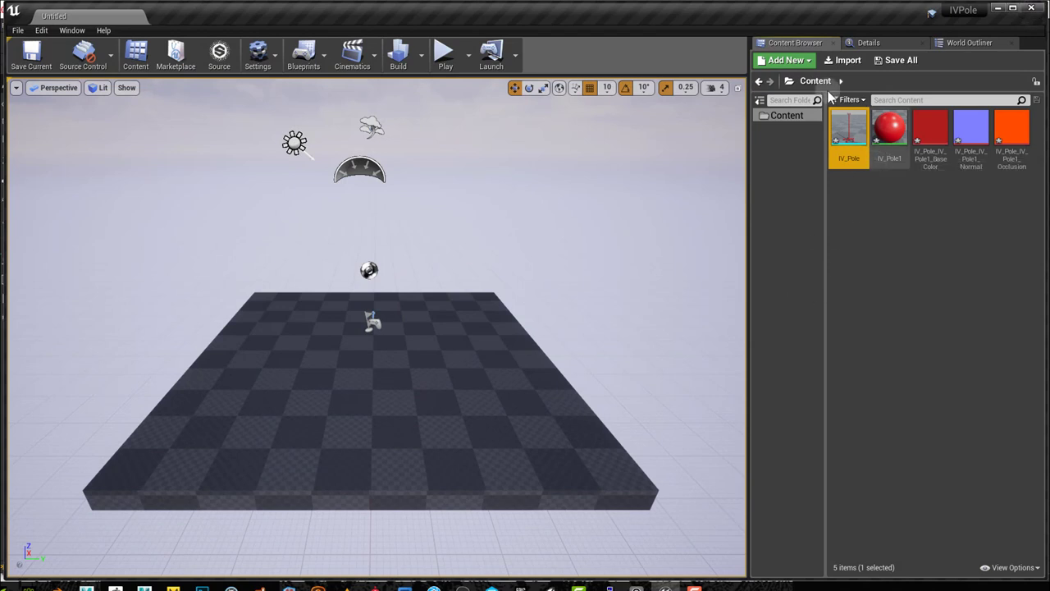
{"action": "right_click", "coordinate": [849, 131]}
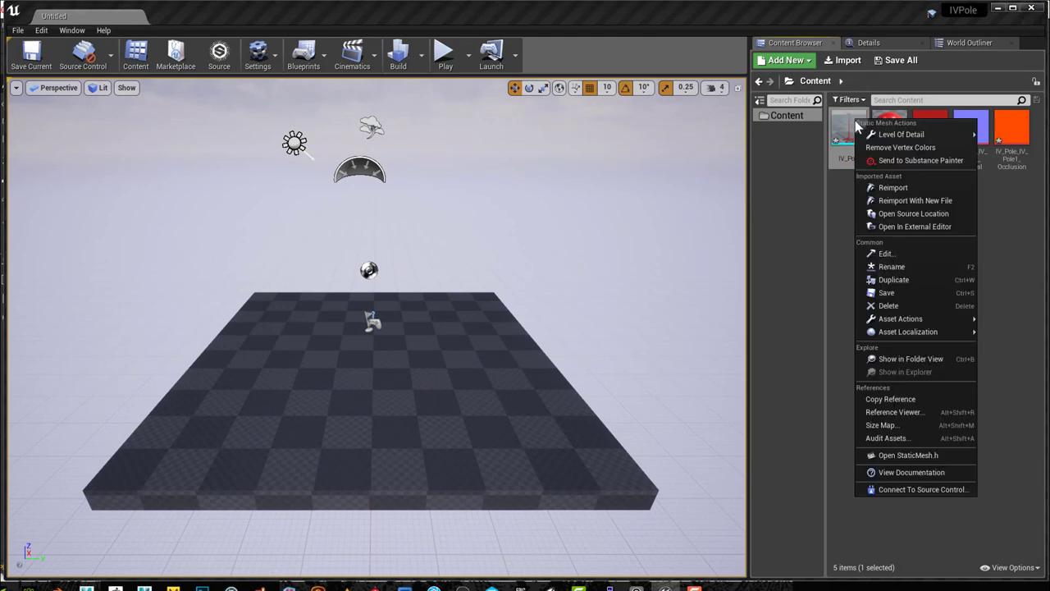
{"action": "left_click", "coordinate": [868, 219]}
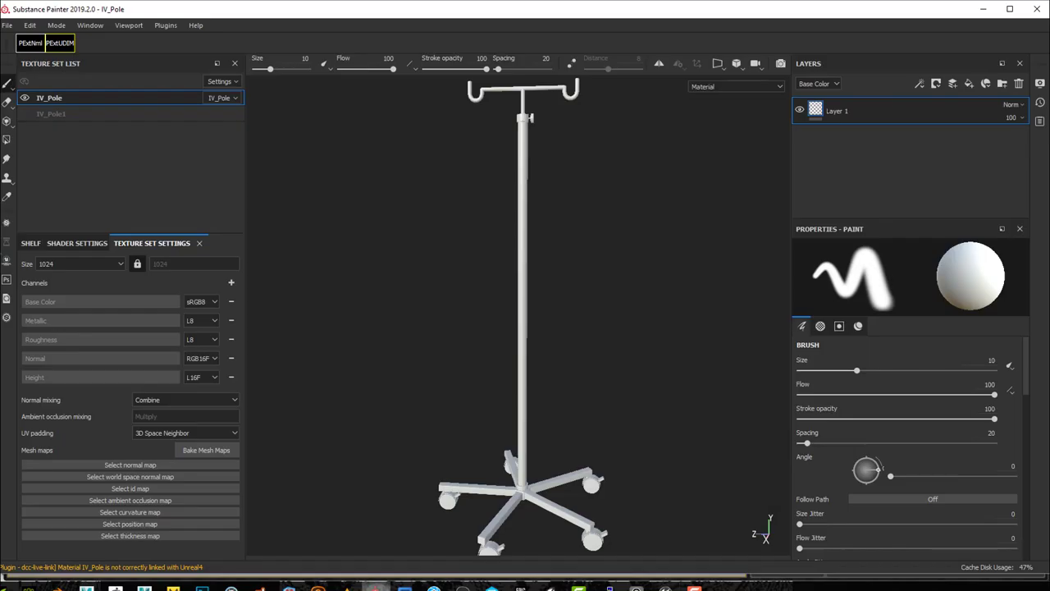
{"action": "mouse_move", "coordinate": [584, 392]}
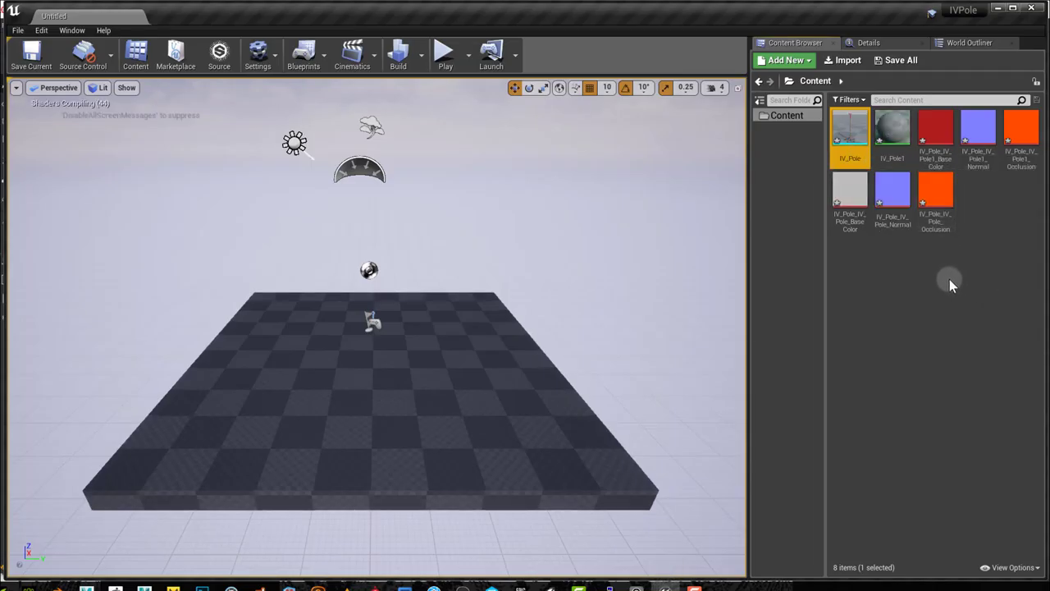
{"action": "mouse_move", "coordinate": [917, 308]}
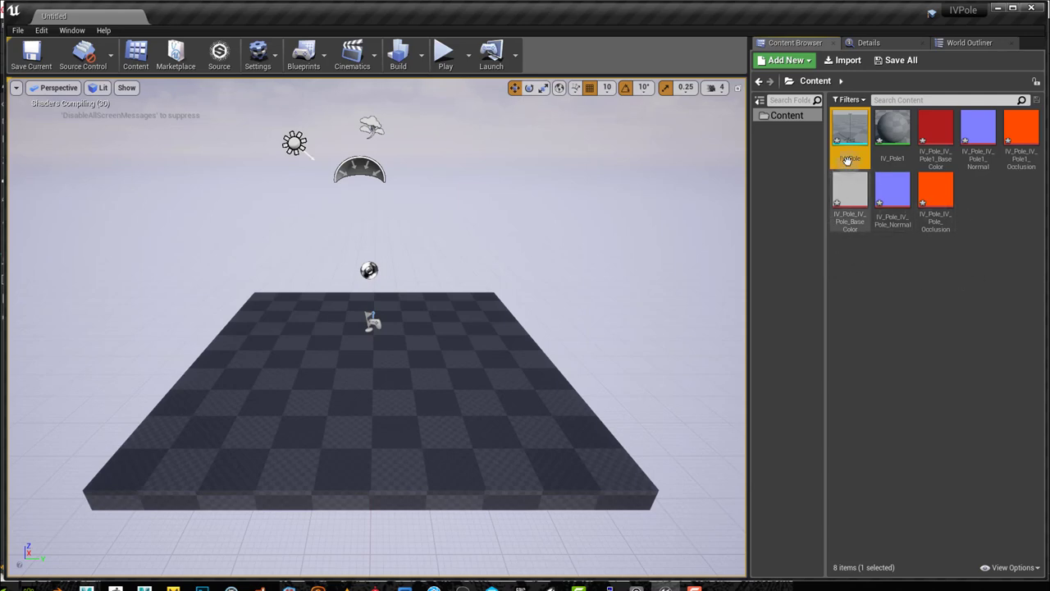
- Open the IV_Pole mesh once the Base Color, Normal and Occlusion textures import
{"action": "double_click", "coordinate": [850, 127]}
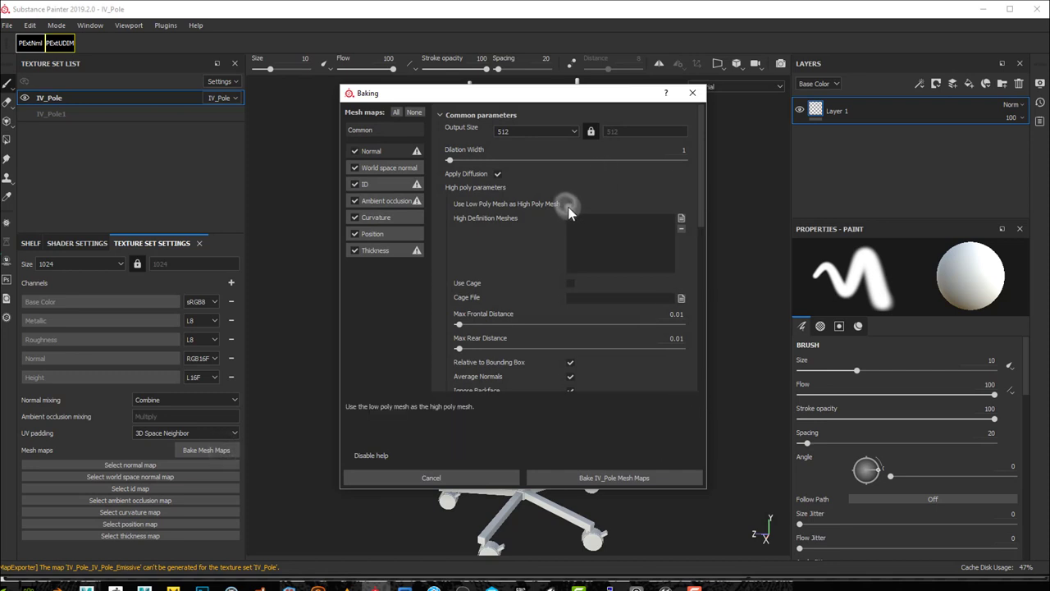
- Bake IV_Pole's mesh maps with the low-poly mesh as high poly, then dismiss the report
{"action": "left_click", "coordinate": [614, 477]}
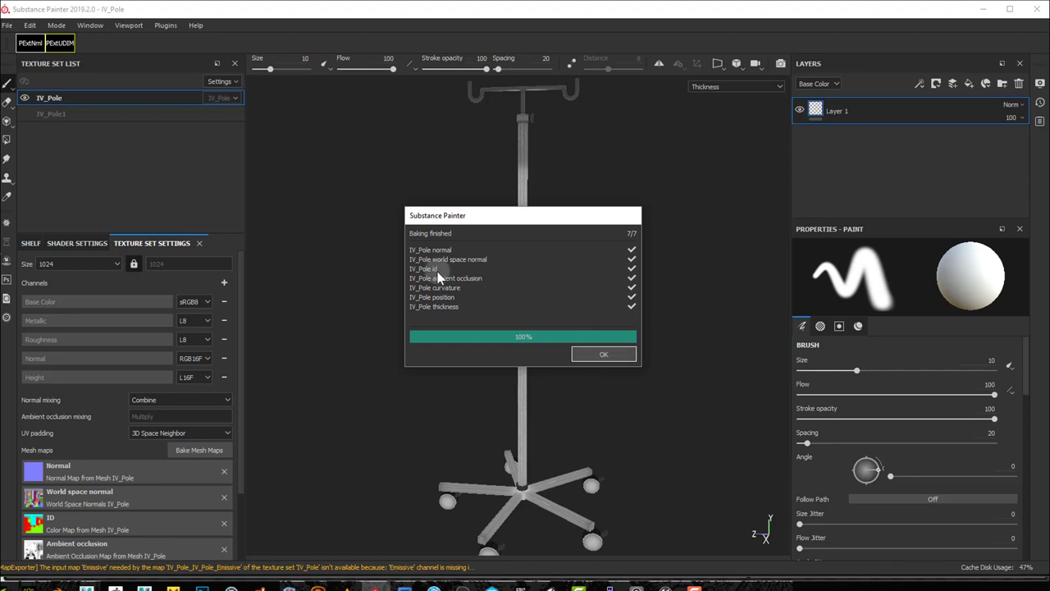
{"action": "left_click", "coordinate": [603, 354]}
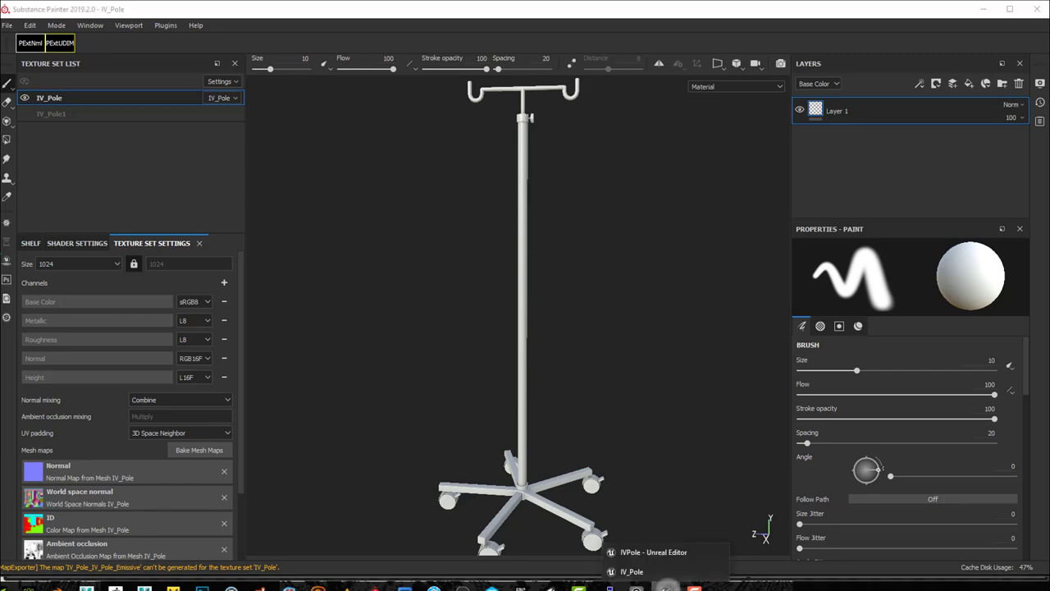
- Add a fill layer over the whole IV pole and give it a dark red base colour
{"action": "left_click", "coordinate": [653, 551]}
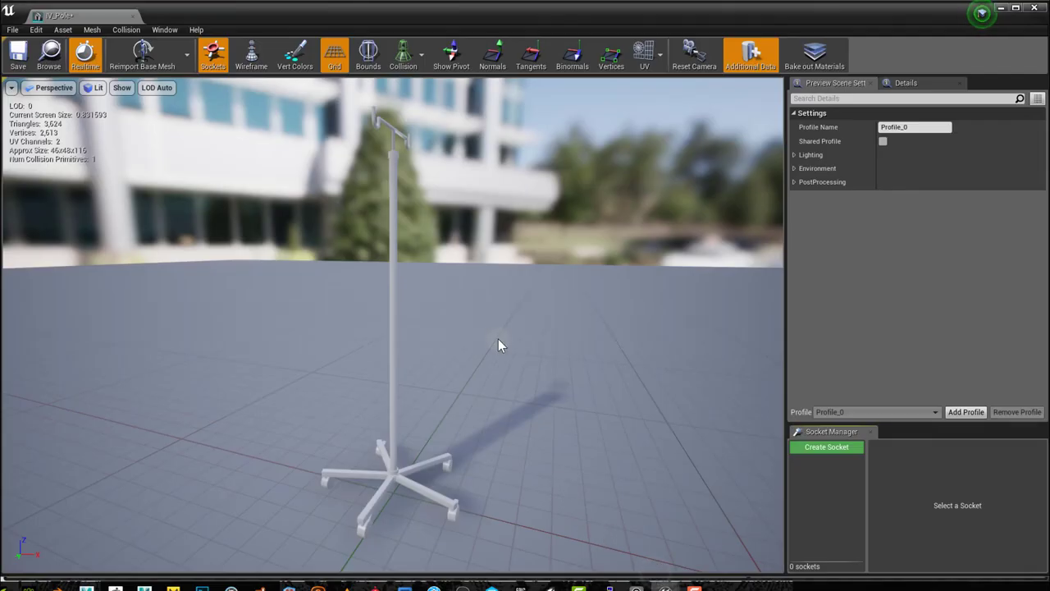
{"action": "left_click_drag", "start_coordinate": [502, 344], "coordinate": [484, 390]}
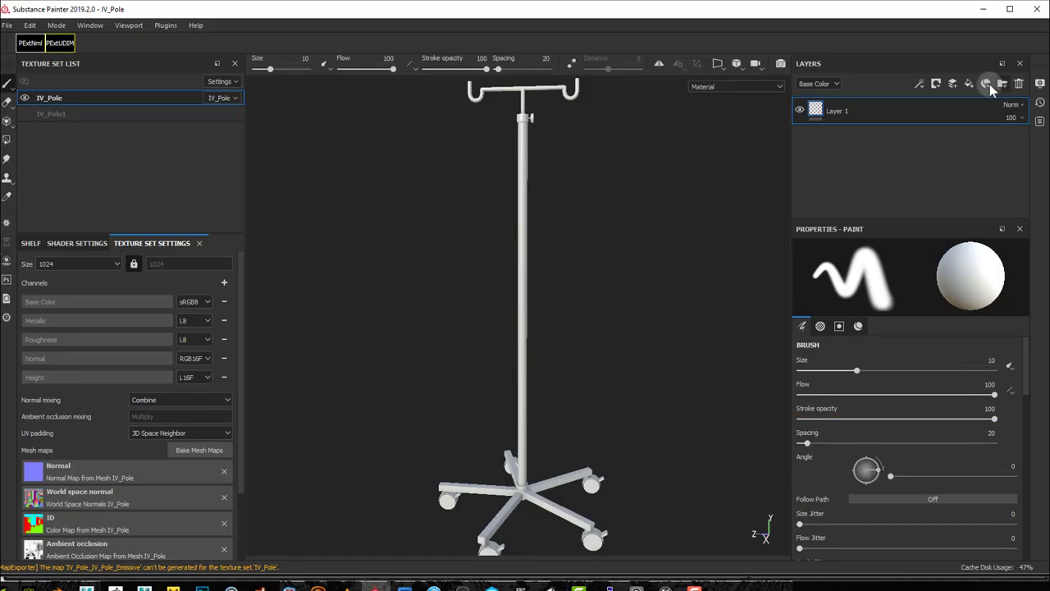
{"action": "left_click", "coordinate": [987, 82]}
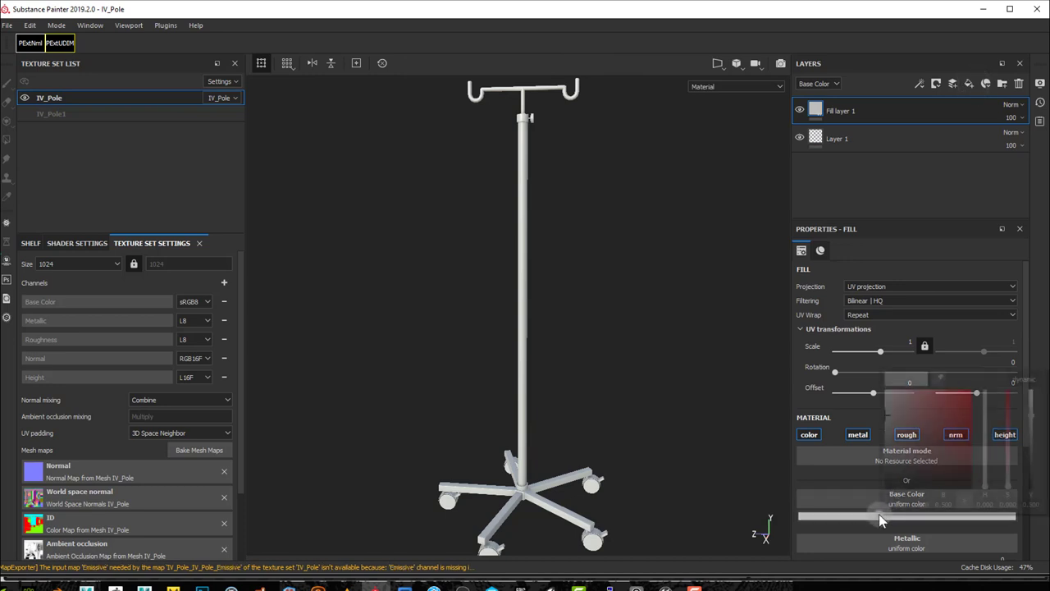
{"action": "left_click", "coordinate": [882, 518]}
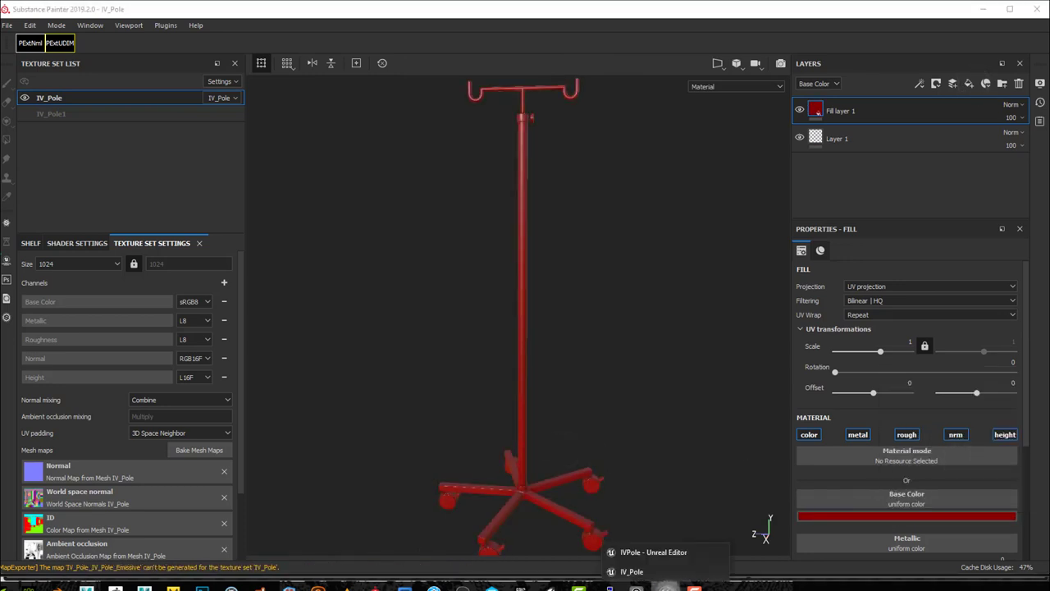
{"action": "left_click", "coordinate": [653, 551]}
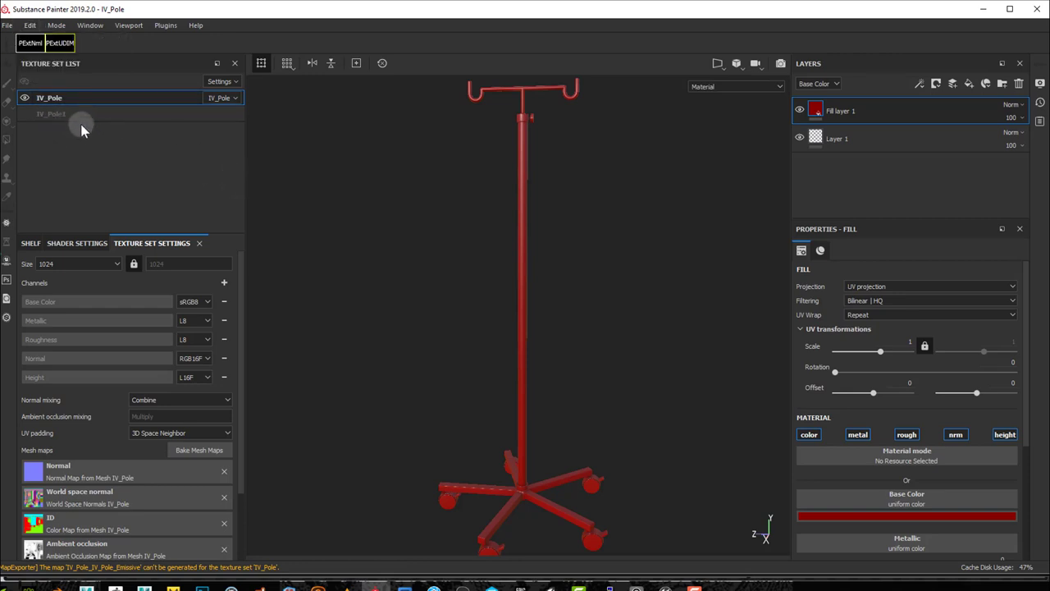
- Reopen IVPole.spp from Recent Files, discarding the current unsaved changes
{"action": "left_click", "coordinate": [7, 24]}
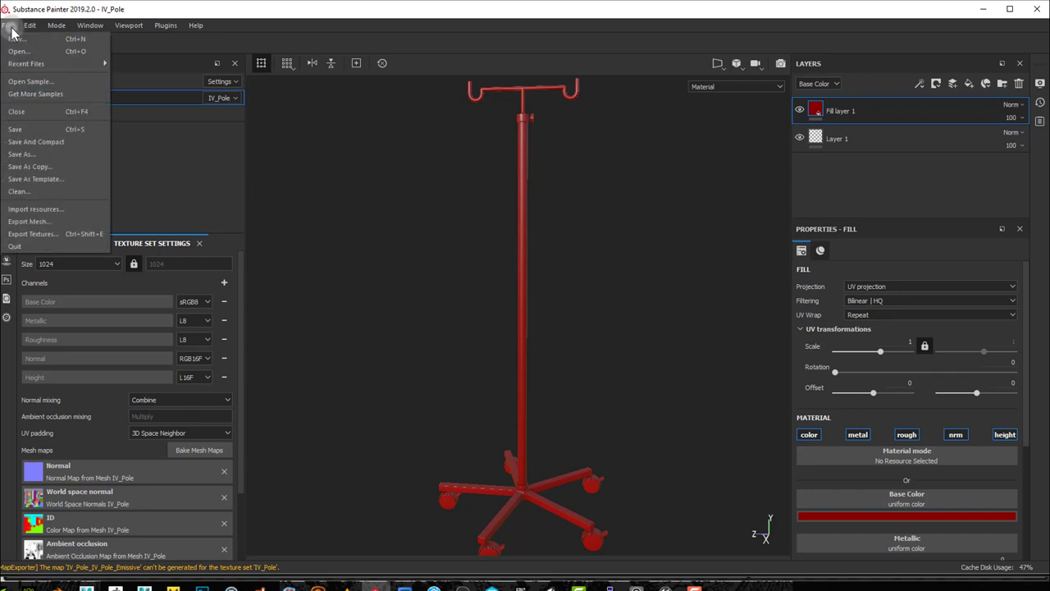
{"action": "left_click", "coordinate": [26, 63]}
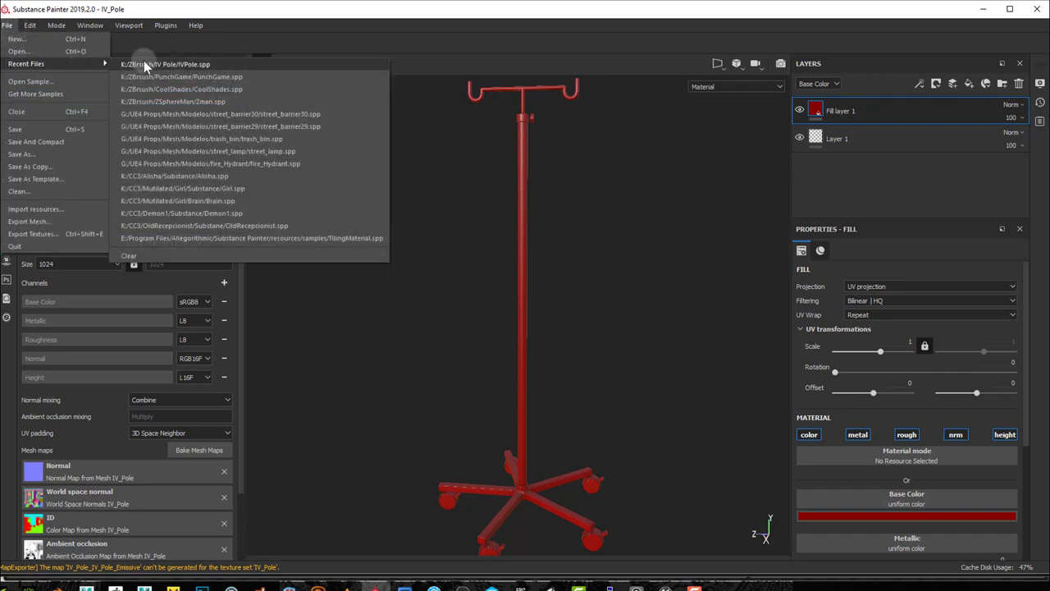
{"action": "left_click", "coordinate": [165, 64]}
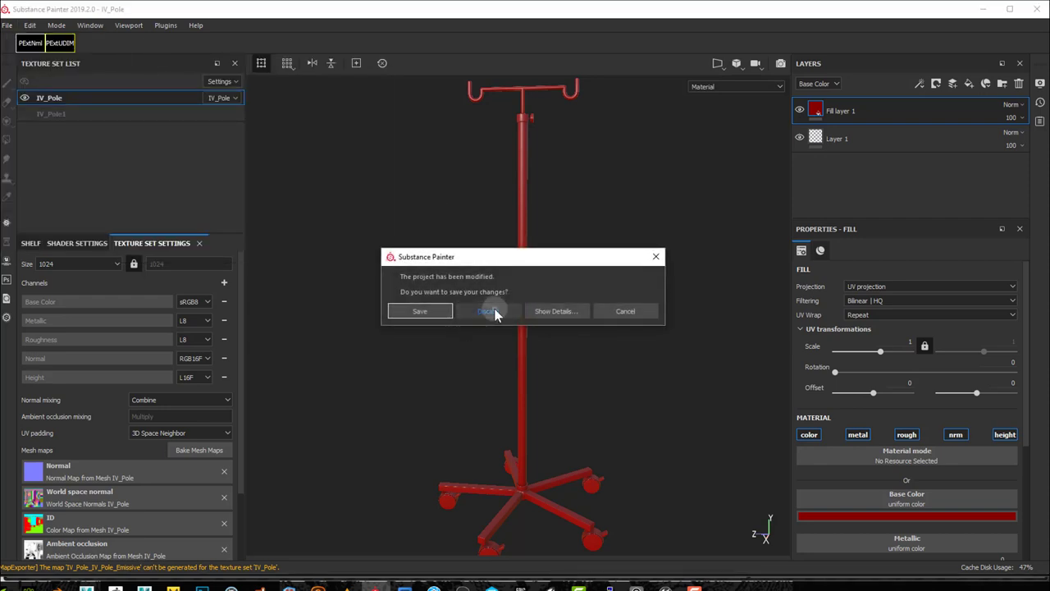
{"action": "left_click", "coordinate": [487, 311]}
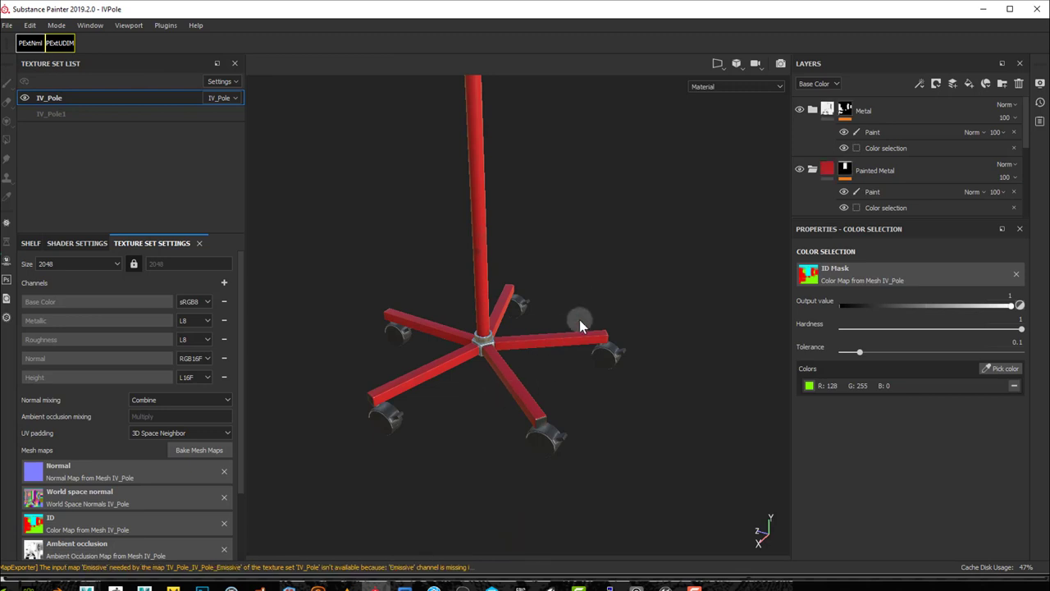
{"action": "left_click_drag", "start_coordinate": [580, 320], "coordinate": [580, 459]}
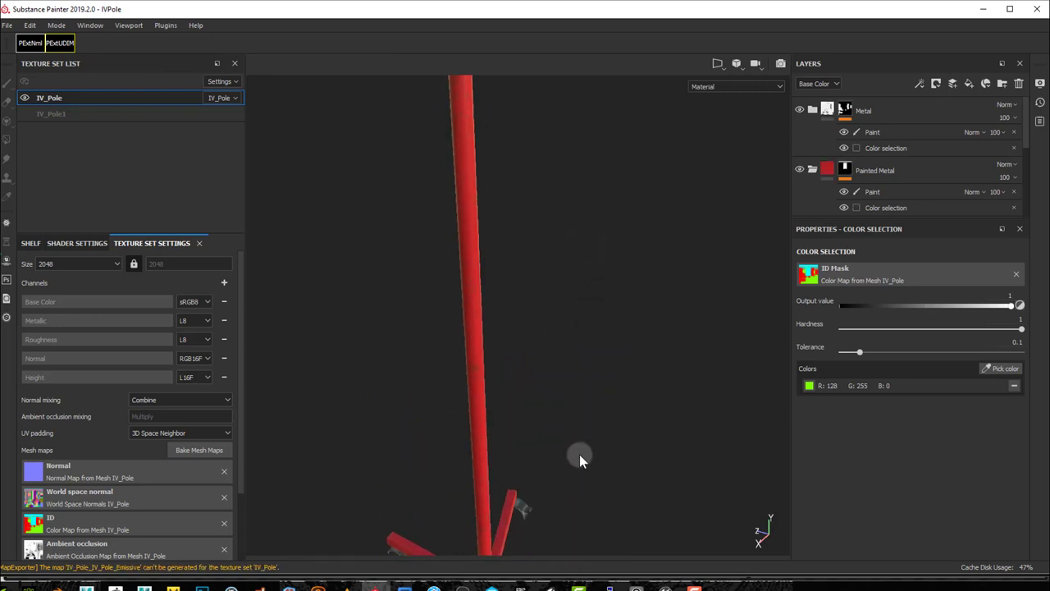
{"action": "left_click_drag", "start_coordinate": [580, 457], "coordinate": [443, 340]}
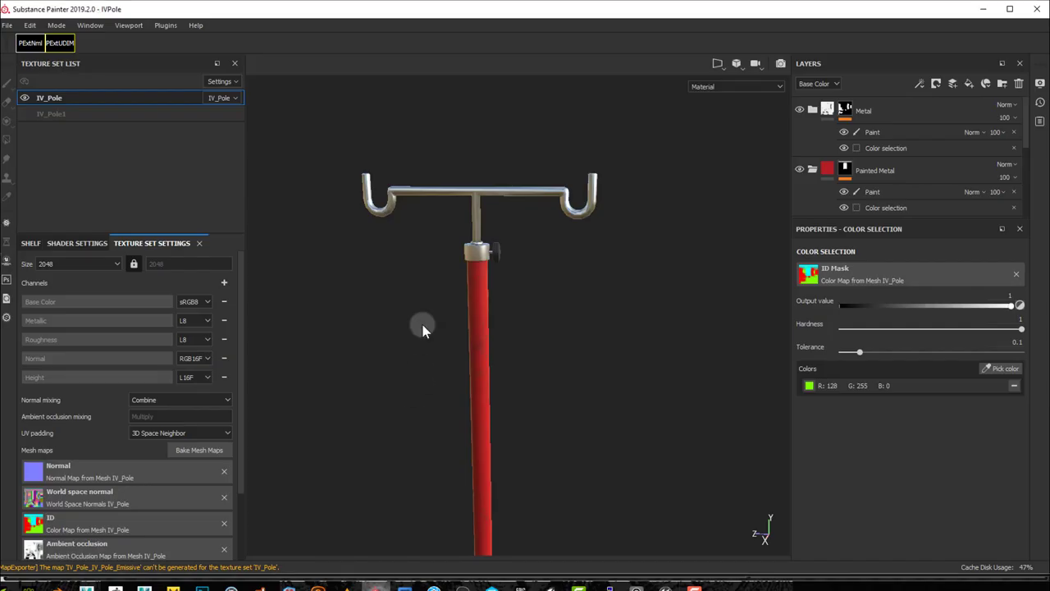
{"action": "left_click", "coordinate": [30, 25]}
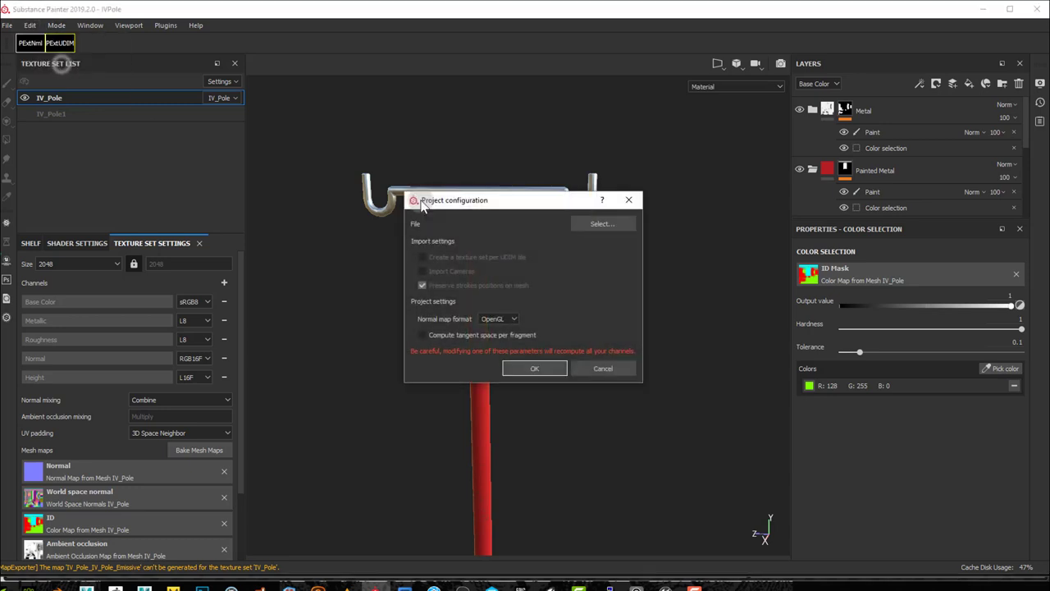
{"action": "mouse_move", "coordinate": [368, 273]}
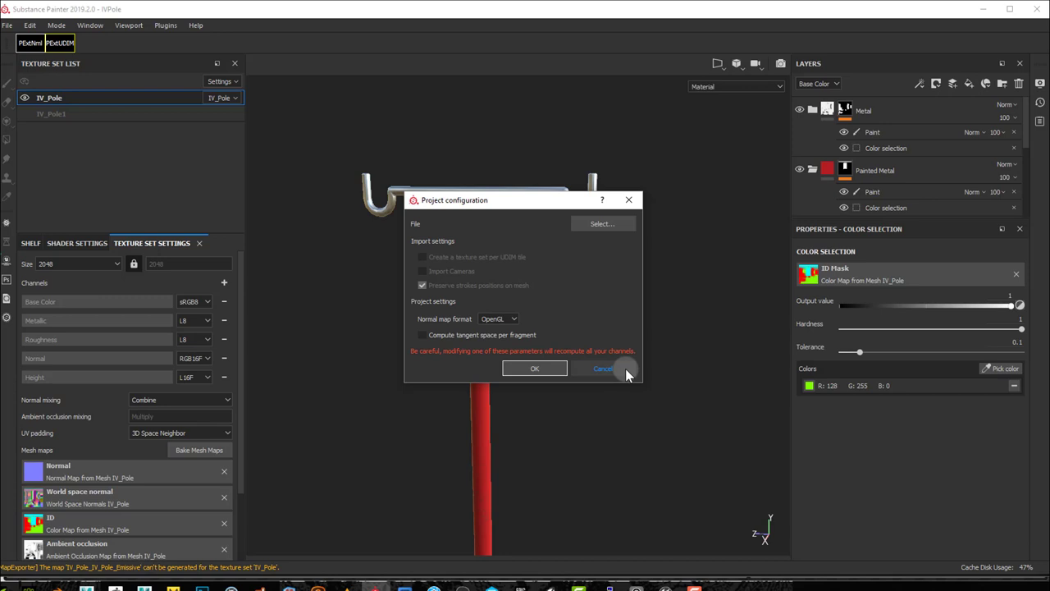
{"action": "left_click", "coordinate": [602, 368]}
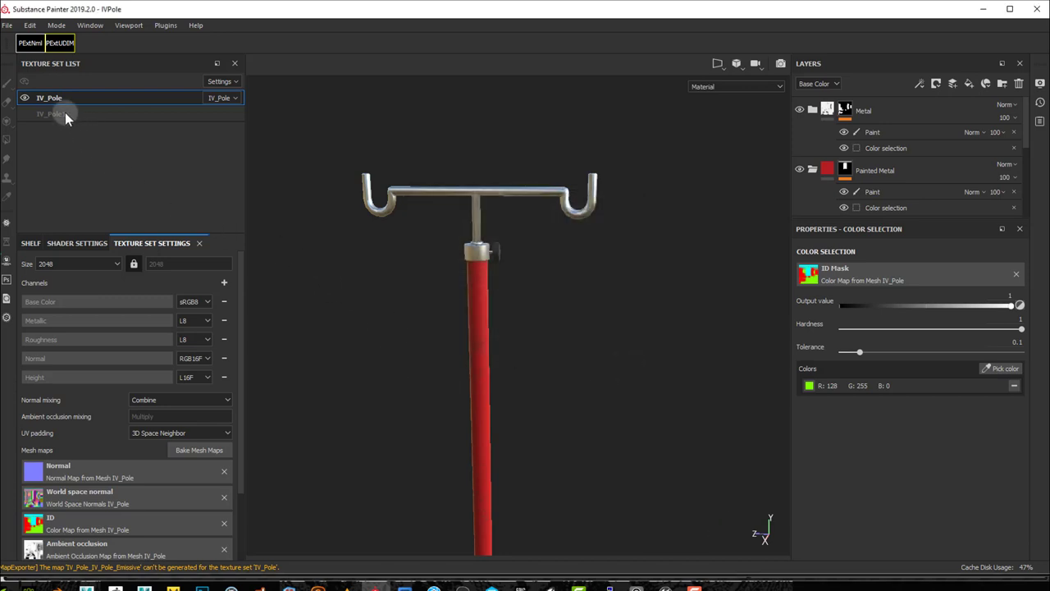
{"action": "mouse_move", "coordinate": [58, 119]}
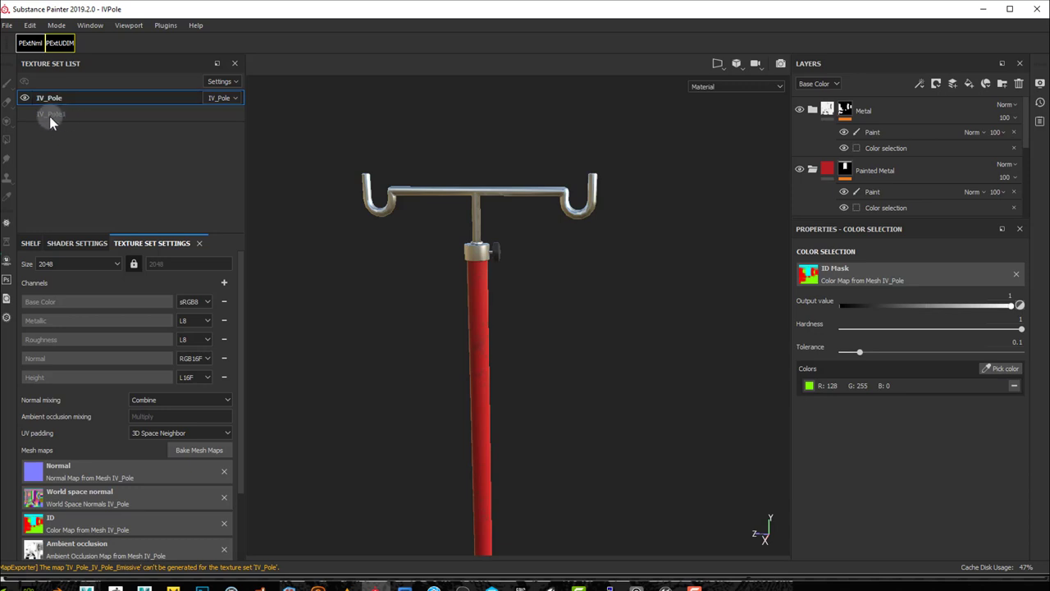
{"action": "mouse_move", "coordinate": [62, 121]}
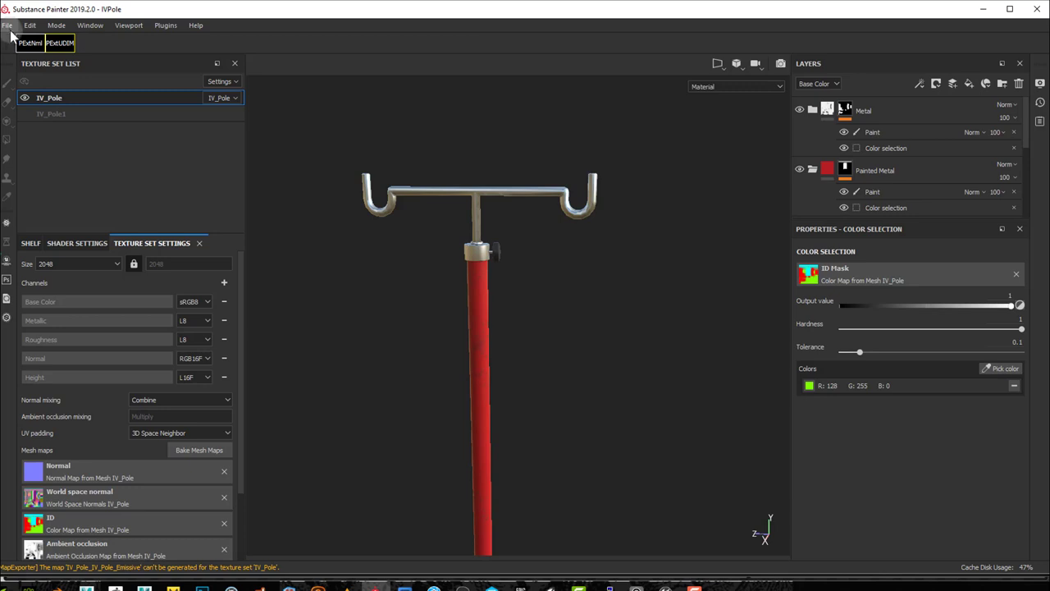
{"action": "mouse_move", "coordinate": [385, 191]}
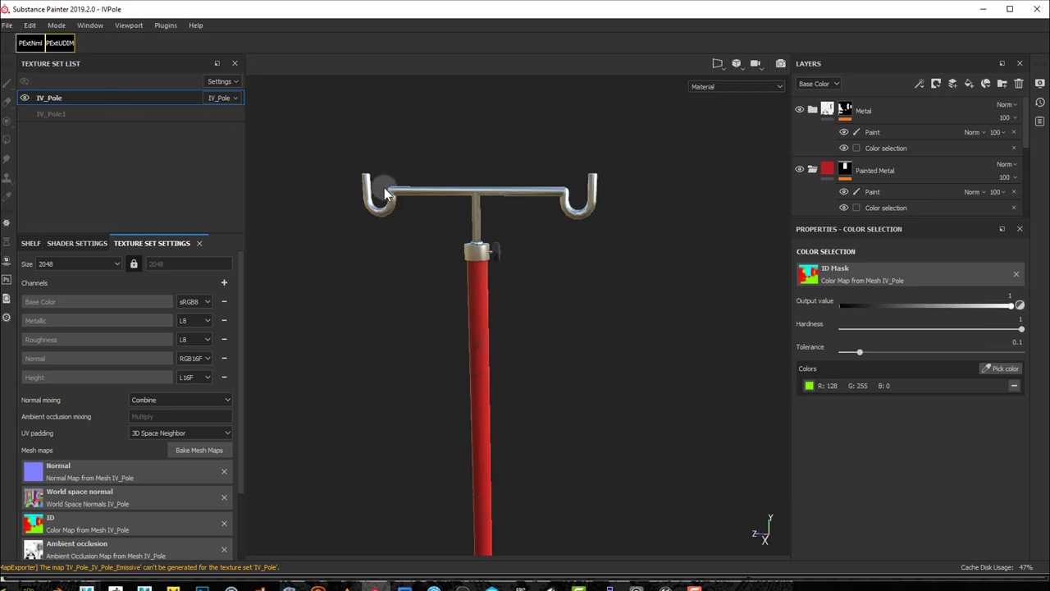
{"action": "scroll", "scroll_direction": "down", "scroll_amount": 3}
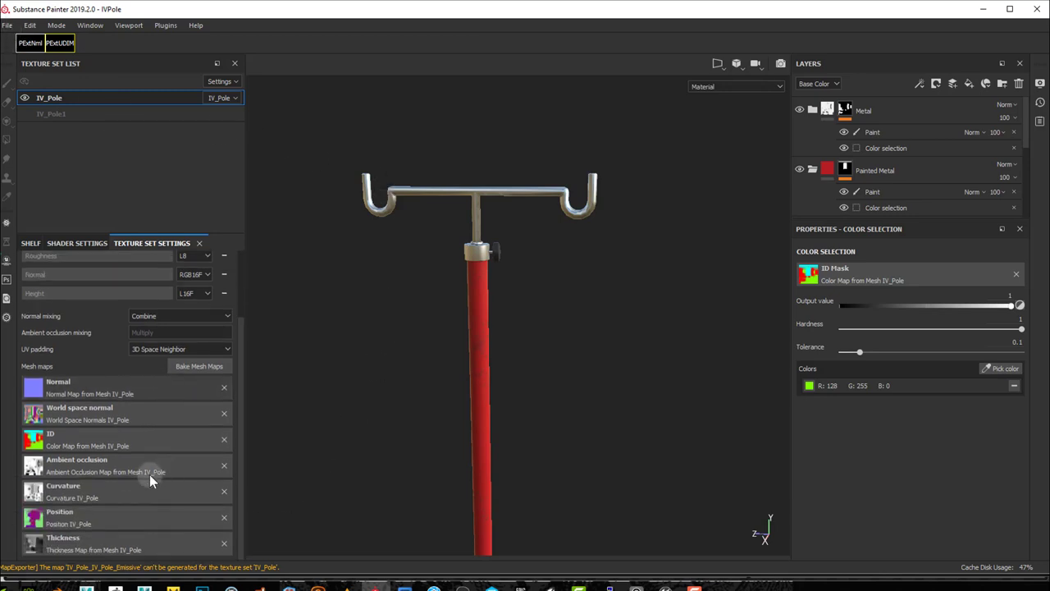
{"action": "mouse_move", "coordinate": [448, 491]}
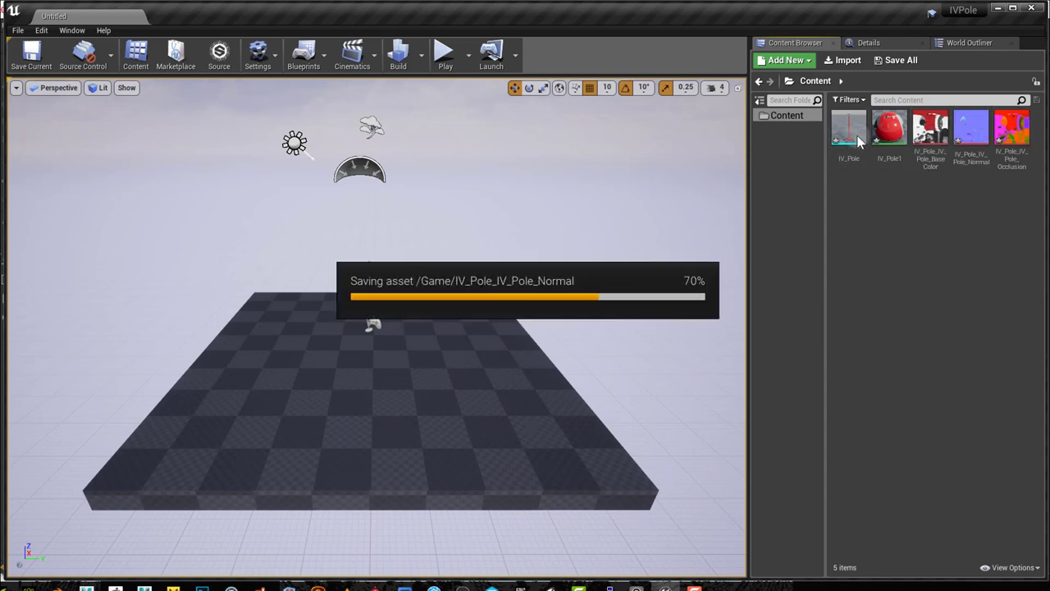
- Double-click IV_Pole in the Content Browser to open the mesh
{"action": "double_click", "coordinate": [849, 127]}
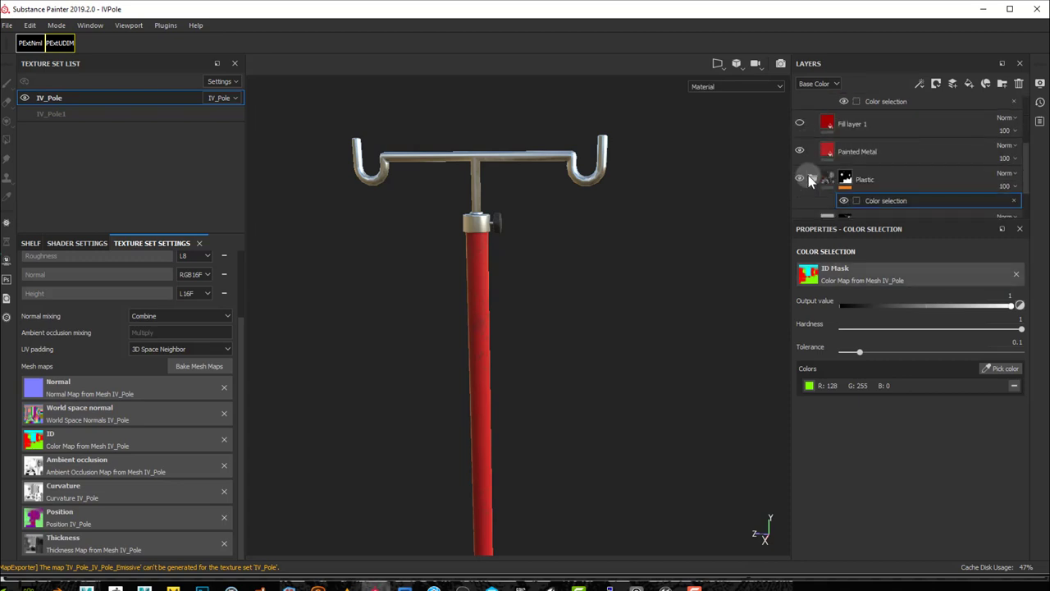
- Select Fill layer 1, make its base colour green, and lower its opacity to 58
{"action": "left_click", "coordinate": [857, 151]}
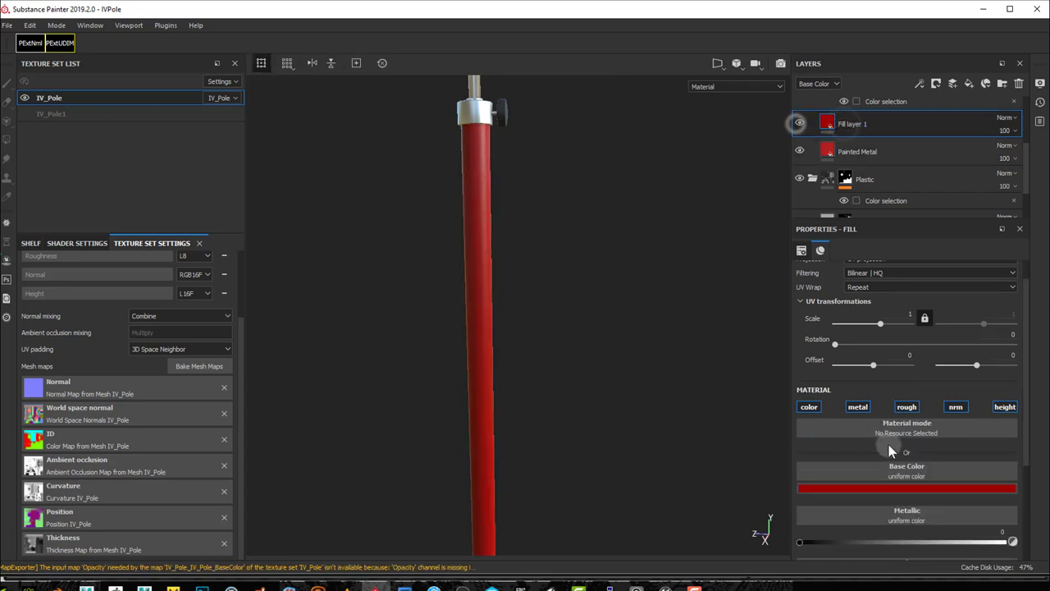
{"action": "left_click", "coordinate": [906, 488]}
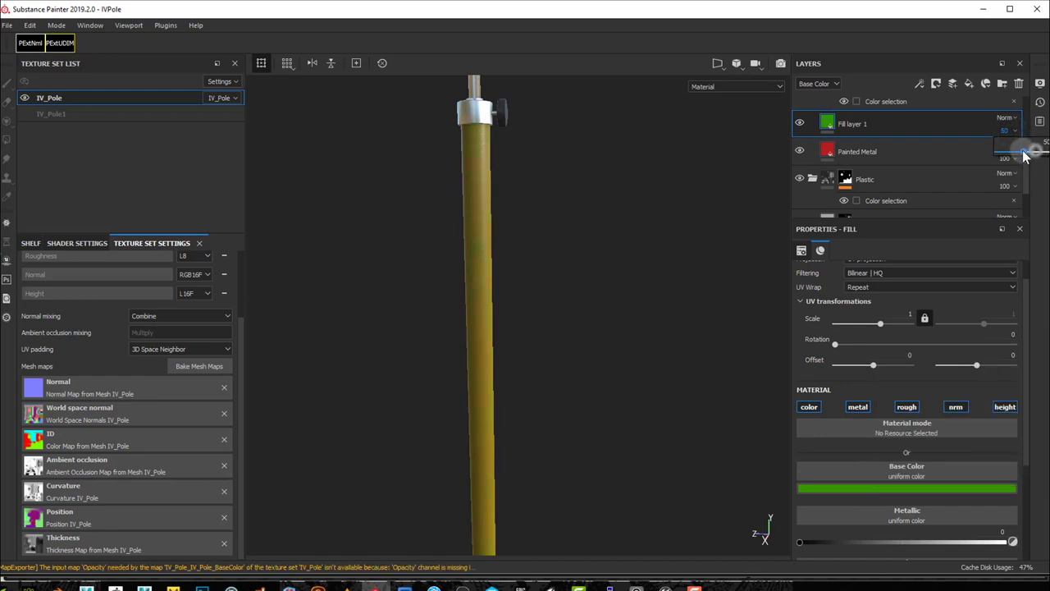
{"action": "left_click_drag", "start_coordinate": [1026, 155], "coordinate": [1009, 154]}
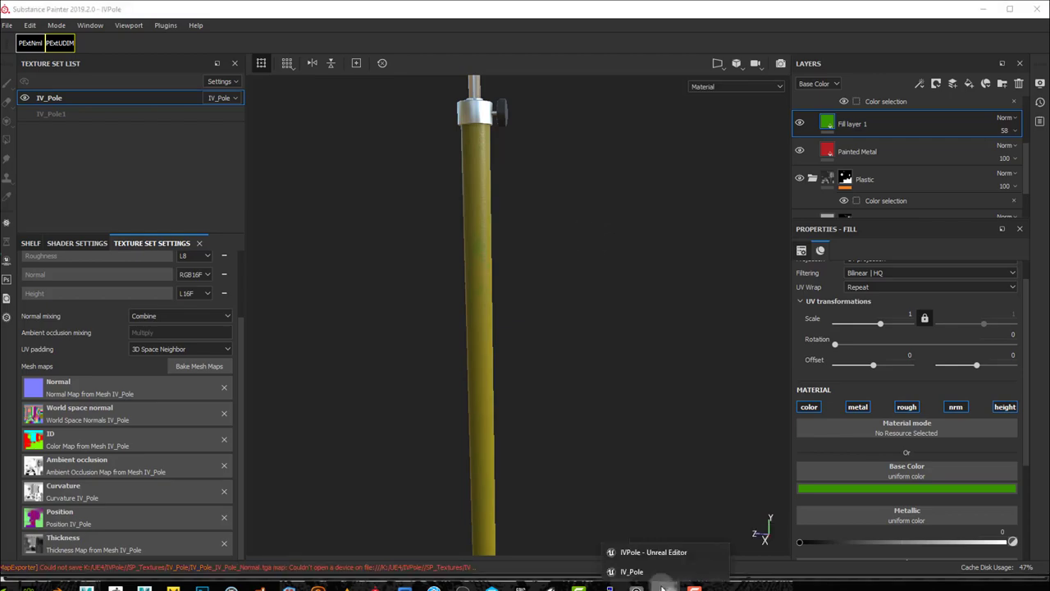
{"action": "left_click", "coordinate": [654, 552]}
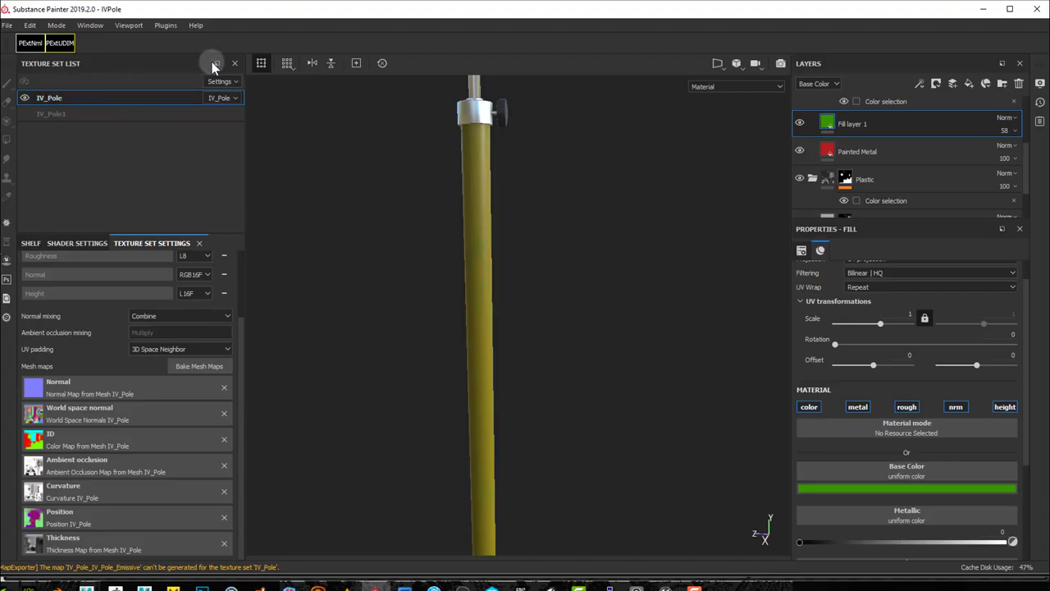
- Enable dcc-live-link streaming and change Fill layer 1's base colour to purple
{"action": "left_click", "coordinate": [165, 25]}
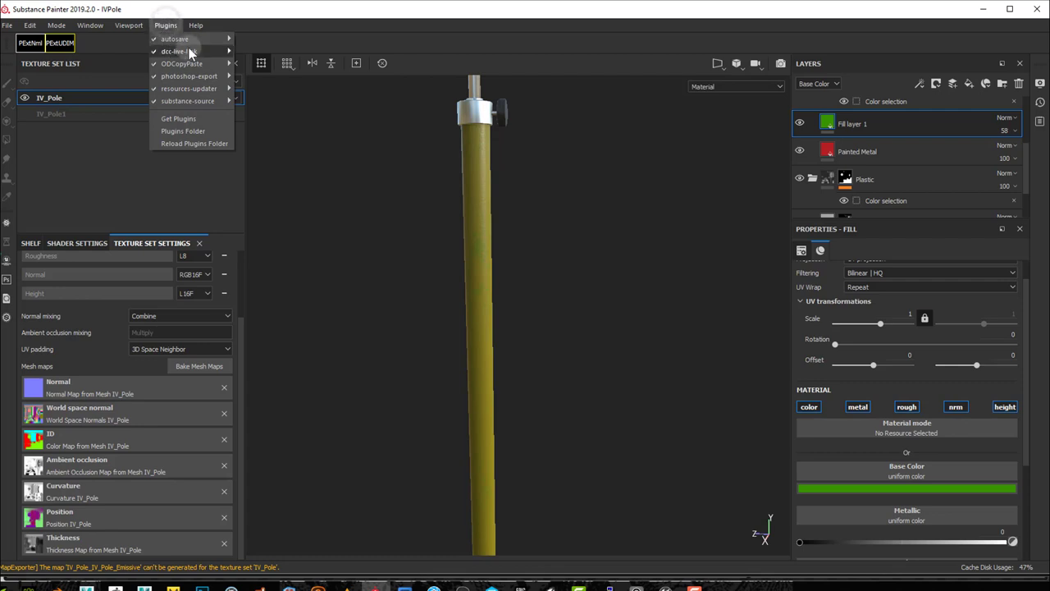
{"action": "mouse_move", "coordinate": [178, 51]}
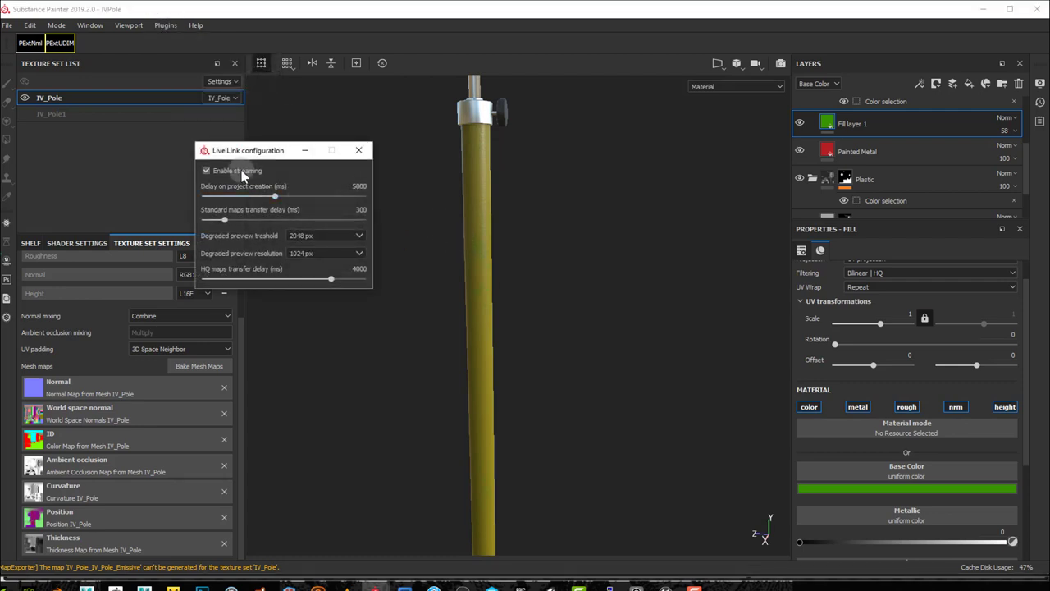
{"action": "left_click", "coordinate": [358, 150]}
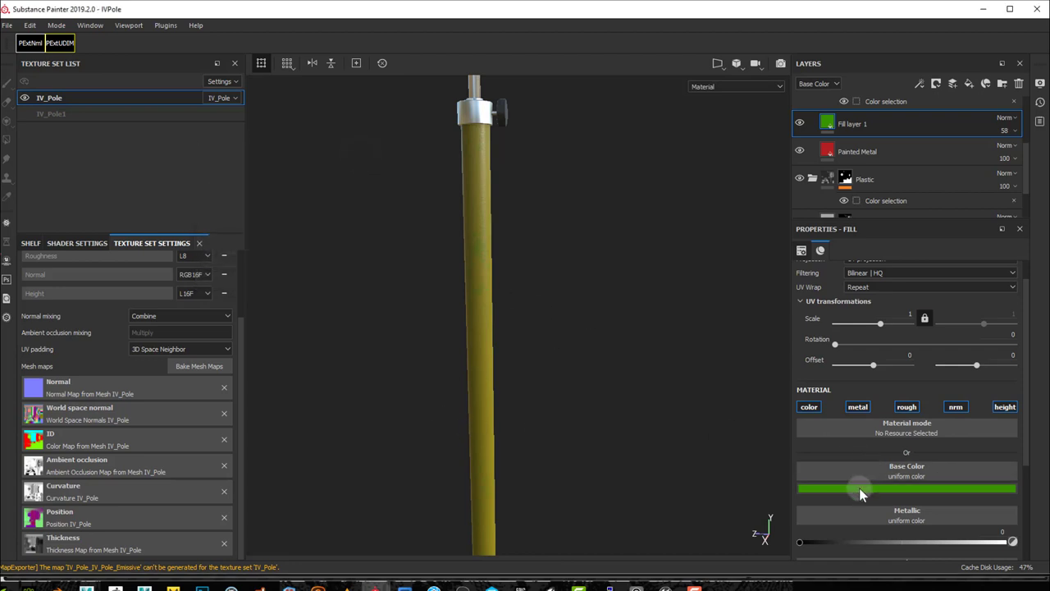
{"action": "left_click", "coordinate": [906, 488]}
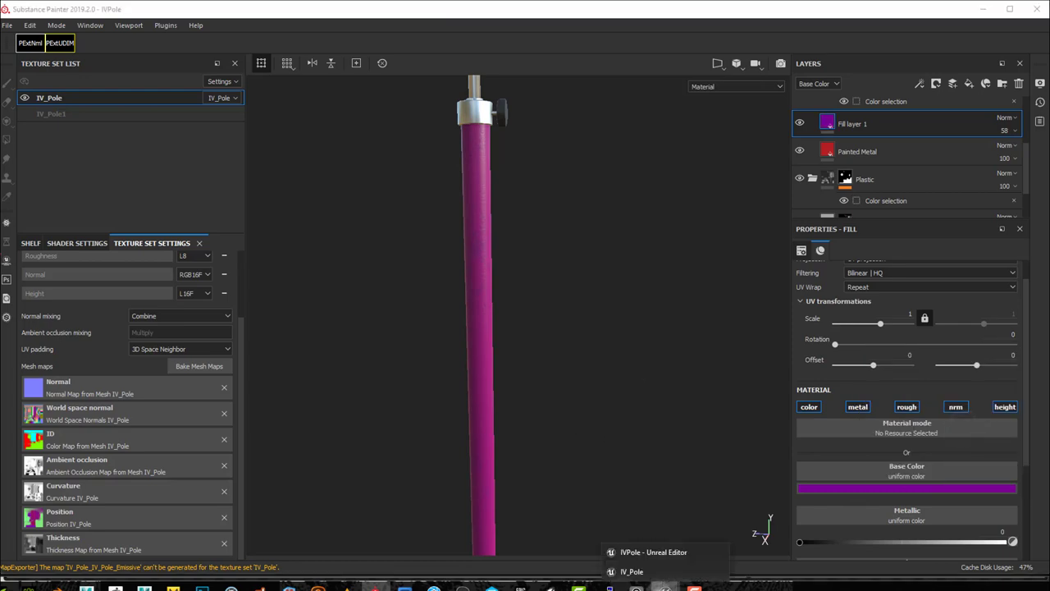
{"action": "left_click", "coordinate": [654, 551]}
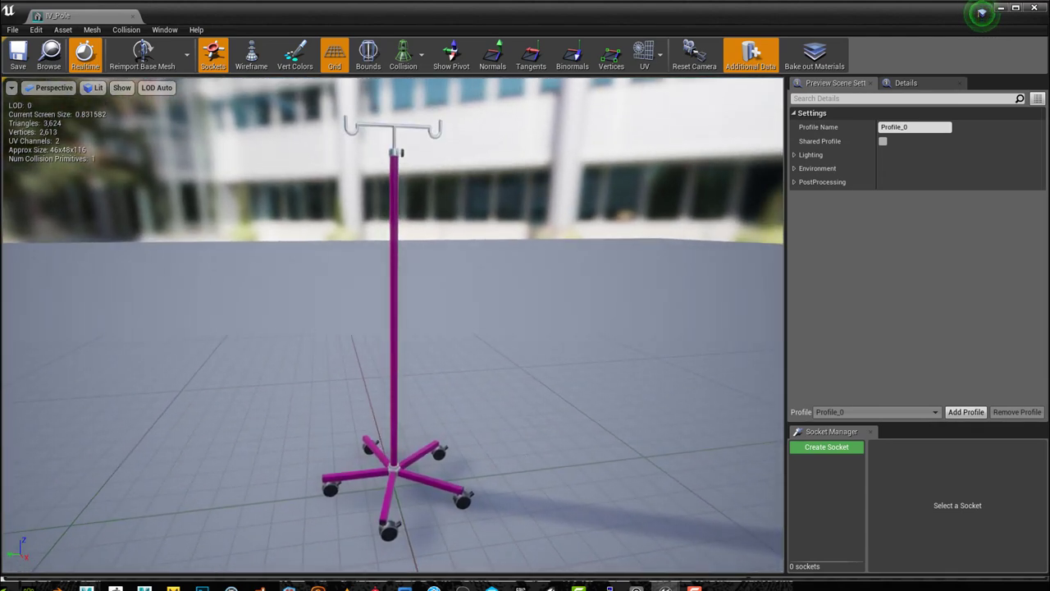
{"action": "mouse_move", "coordinate": [506, 429]}
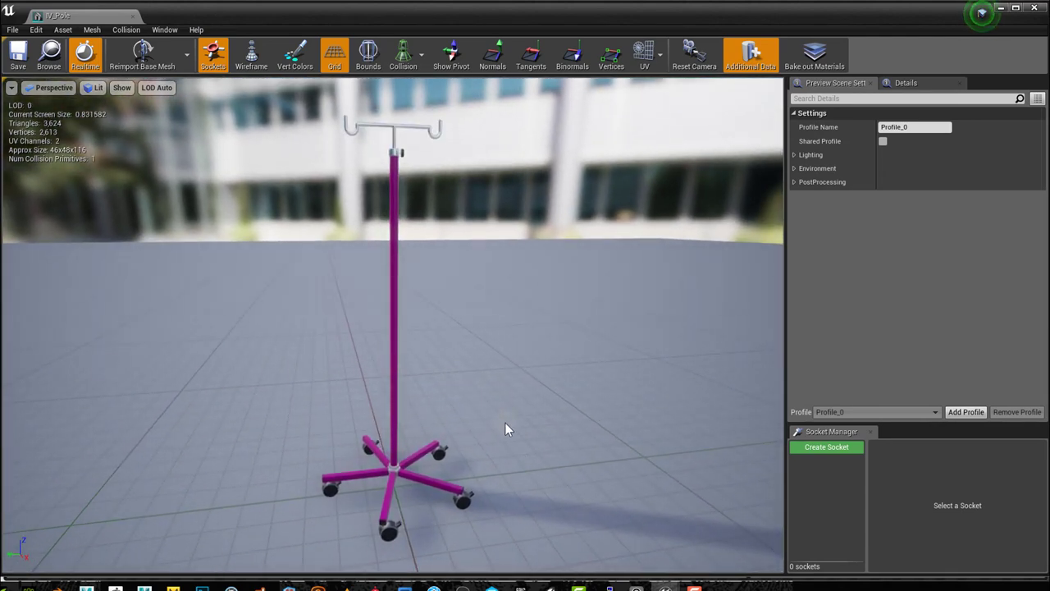